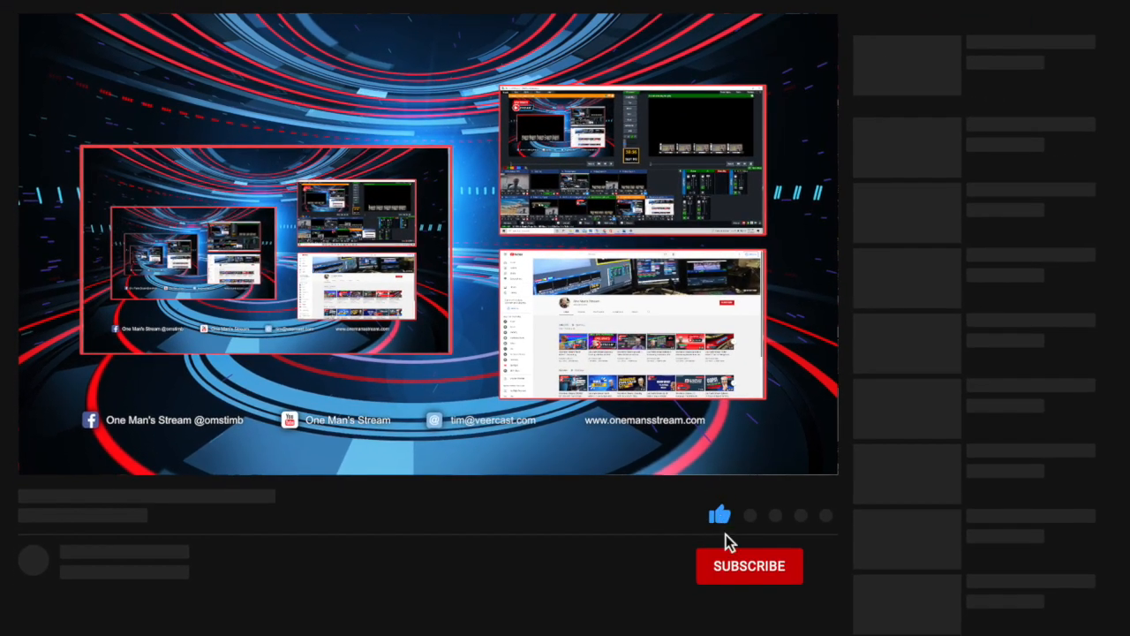
Step: Subscribe to the tutorial channel and enable its notification bell
{"action": "left_click", "coordinate": [749, 566]}
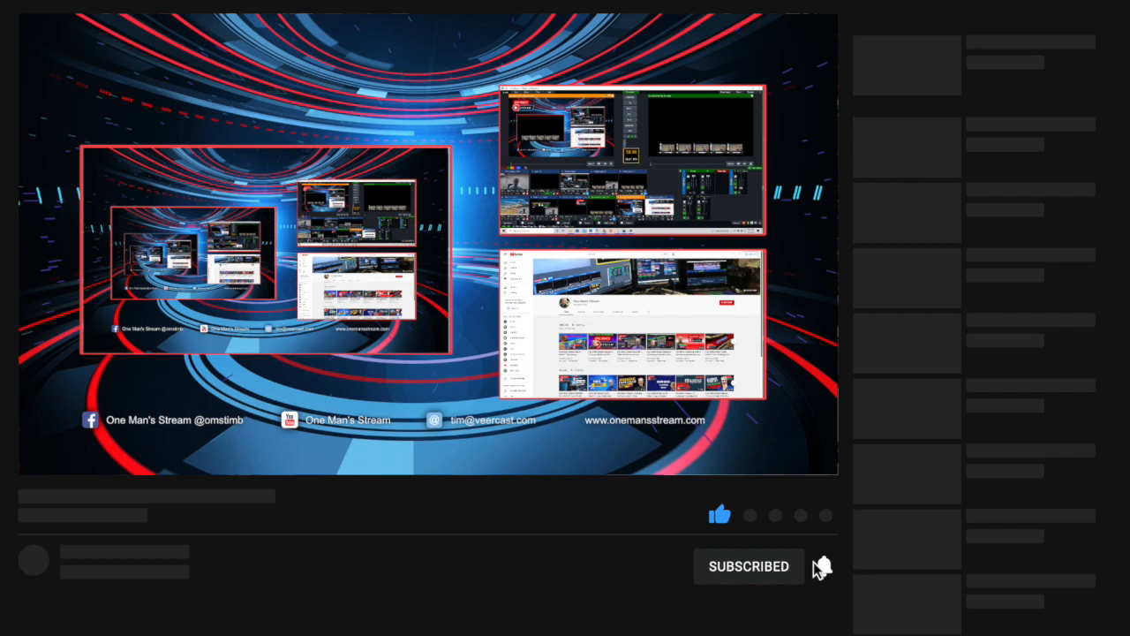
{"action": "left_click", "coordinate": [823, 566]}
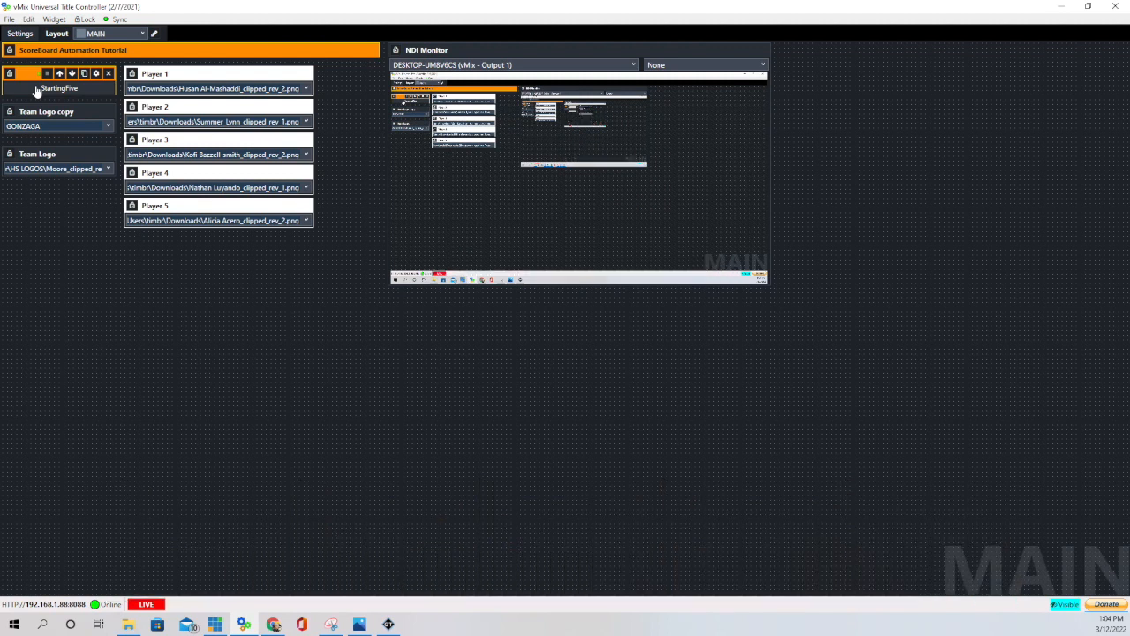
{"action": "double_click", "coordinate": [59, 87]}
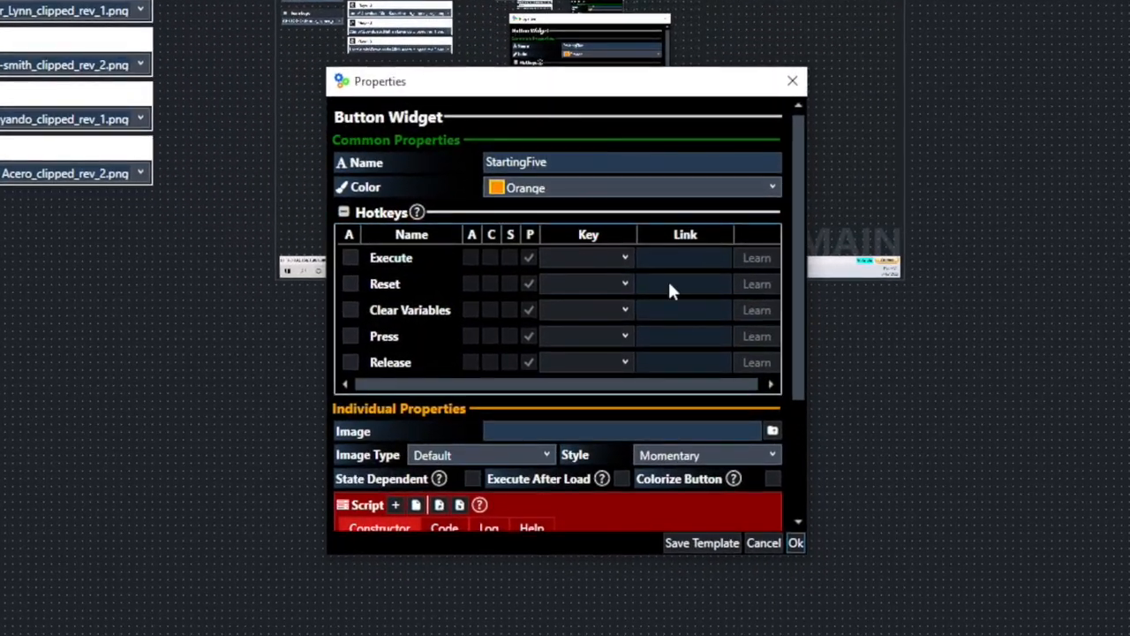
{"action": "scroll", "scroll_direction": "down", "scroll_amount": 3}
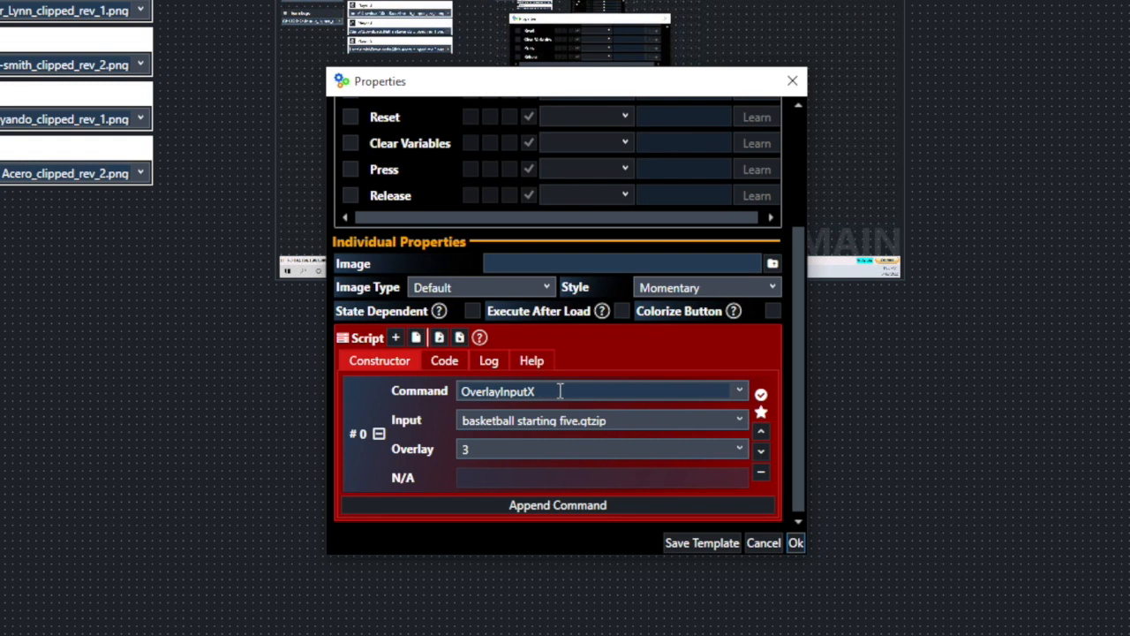
{"action": "mouse_move", "coordinate": [480, 432]}
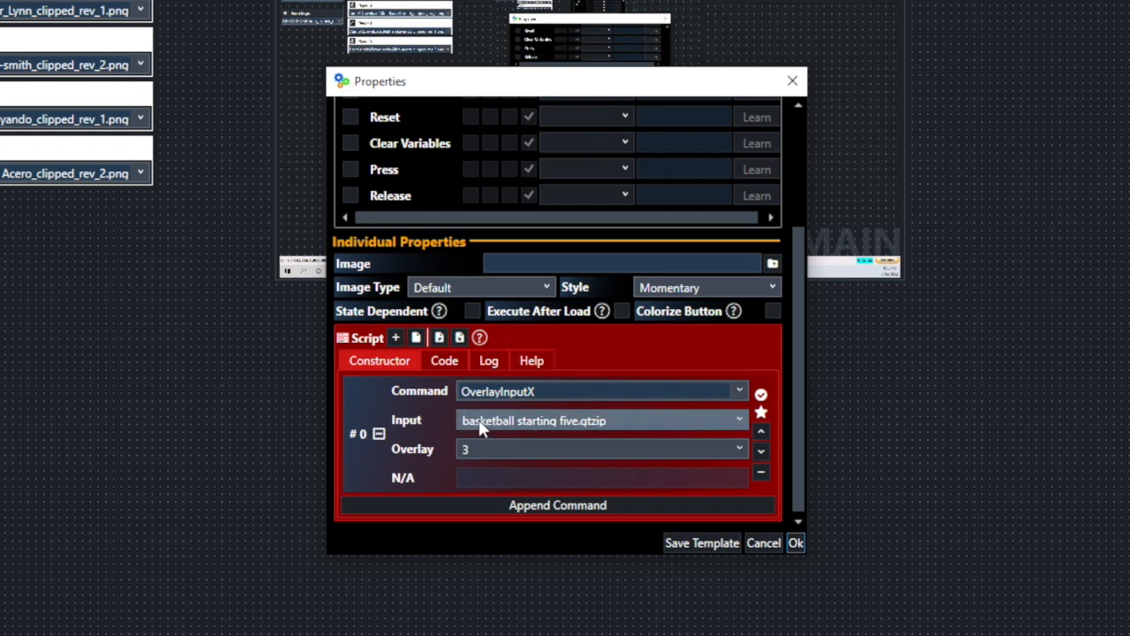
{"action": "mouse_move", "coordinate": [670, 424]}
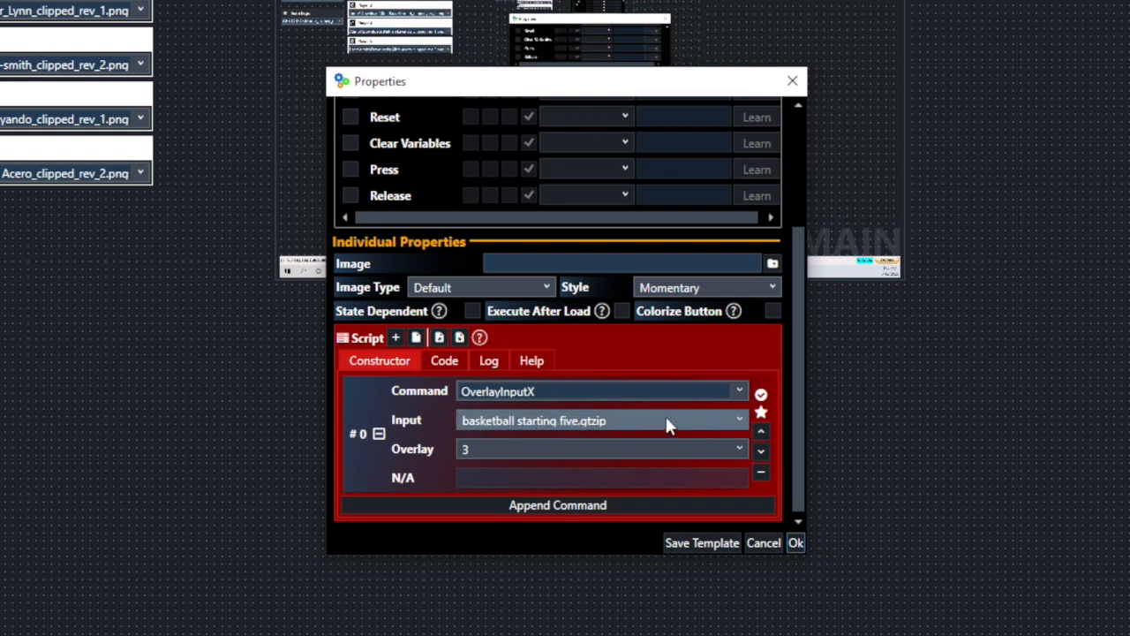
{"action": "mouse_move", "coordinate": [533, 459]}
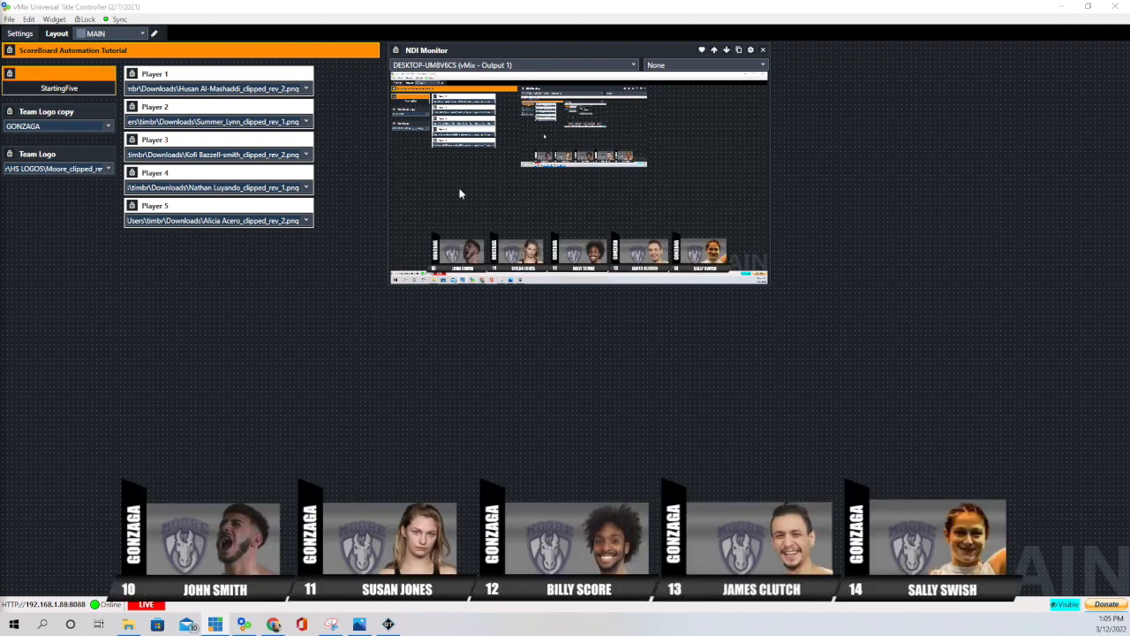
{"action": "mouse_move", "coordinate": [528, 254]}
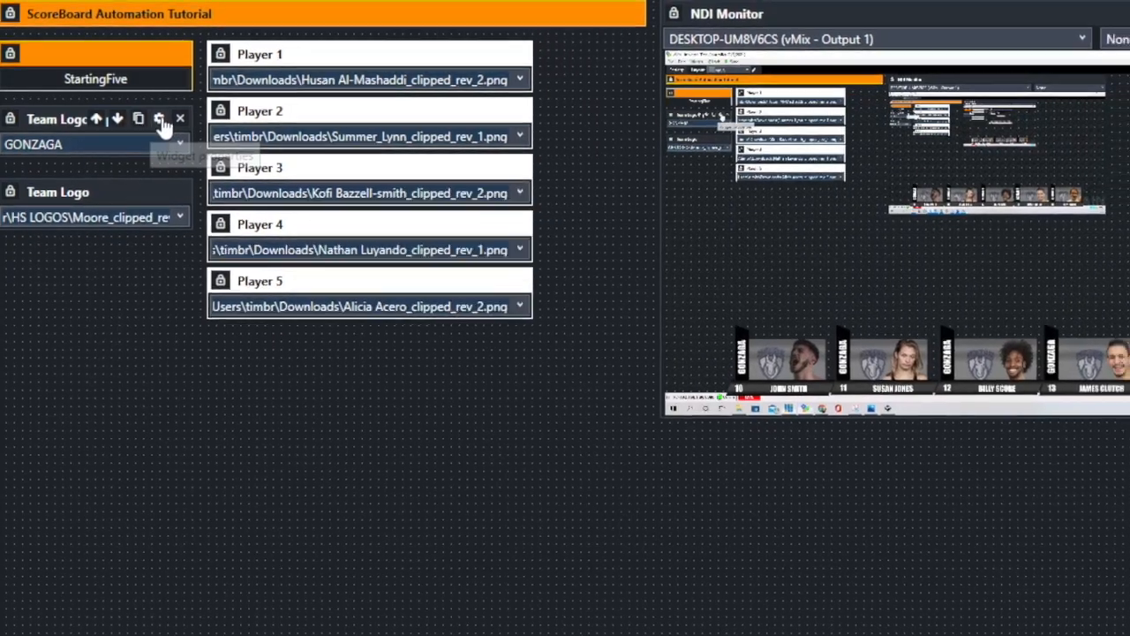
Step: Review the Team Logo copy list's five TeamName.Text mappings and its LOUISVILLE, DUKE, GONZAGA items
{"action": "left_click", "coordinate": [159, 119]}
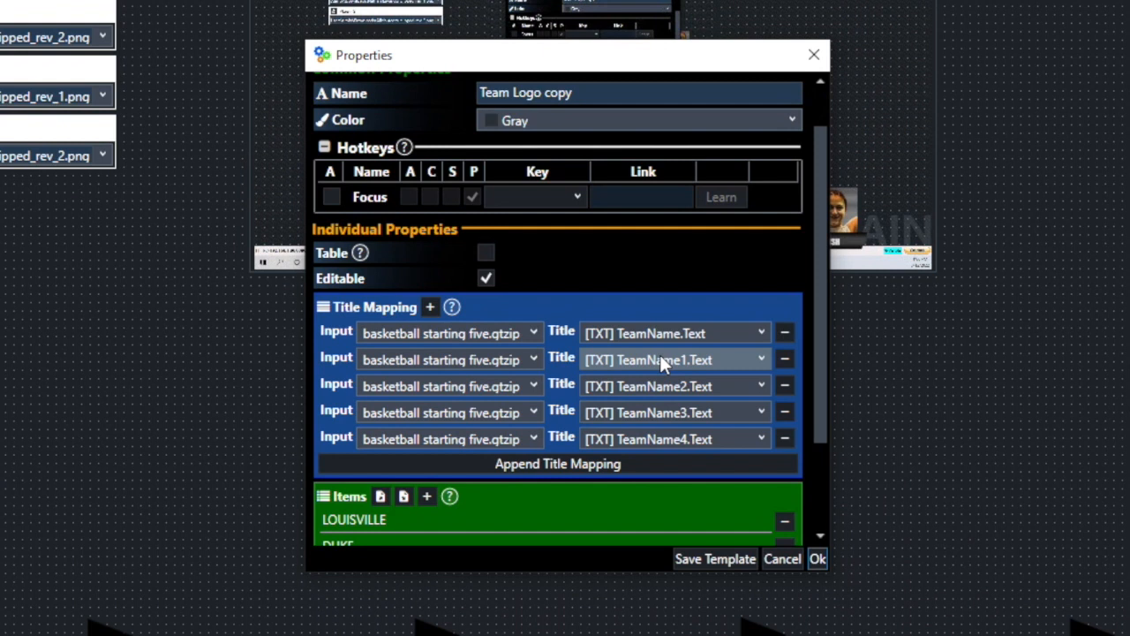
{"action": "mouse_move", "coordinate": [517, 322]}
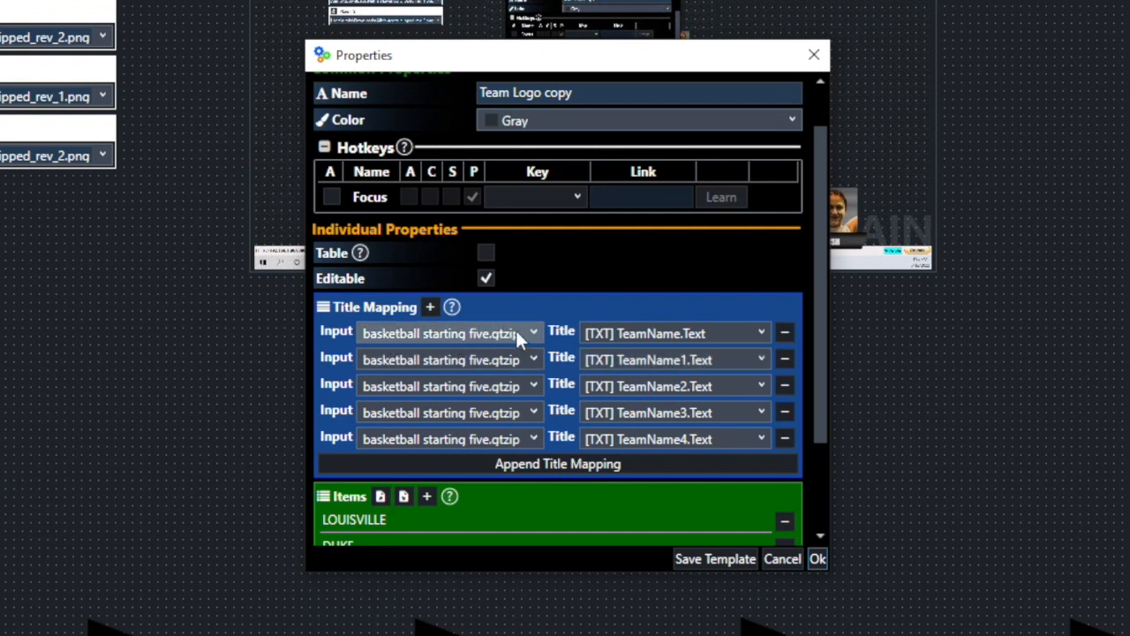
{"action": "mouse_move", "coordinate": [431, 306]}
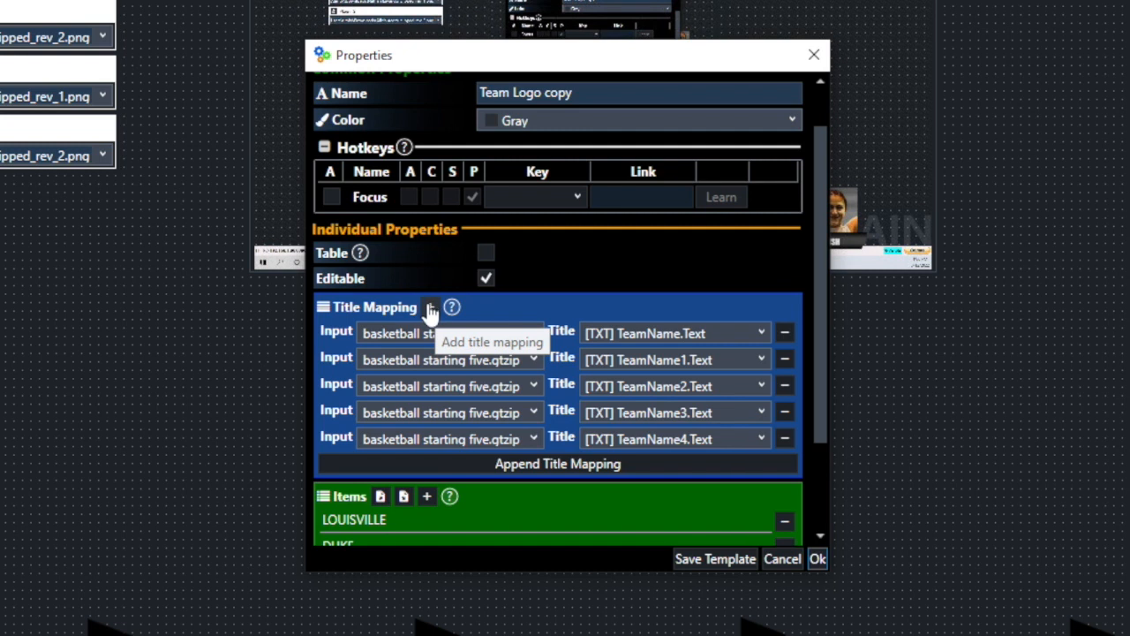
{"action": "mouse_move", "coordinate": [431, 316]}
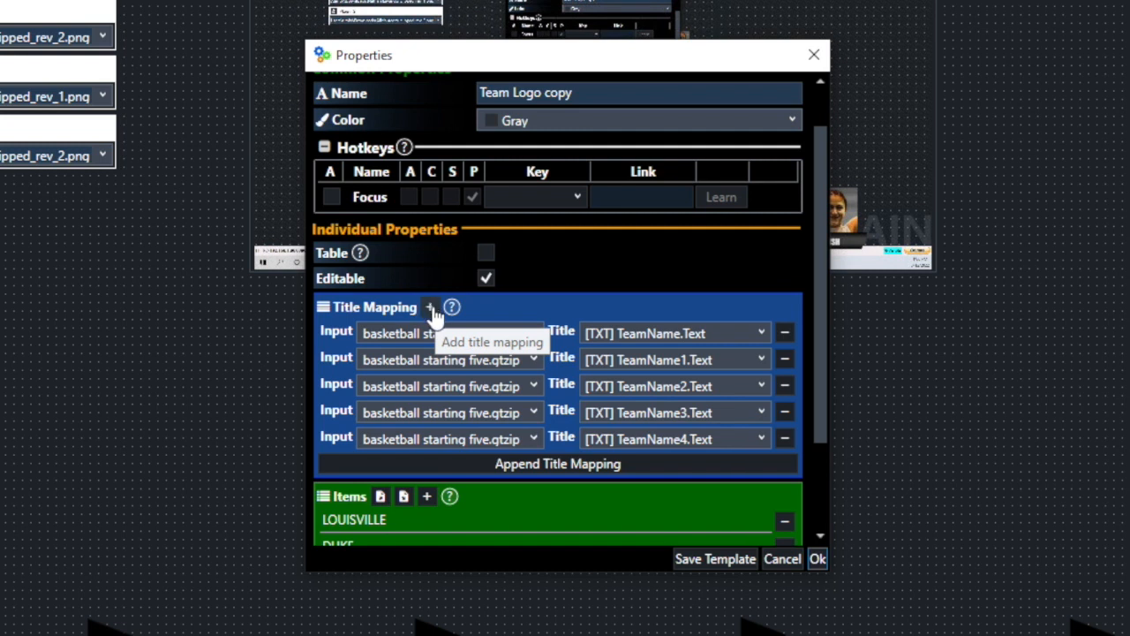
{"action": "left_click", "coordinate": [533, 332]}
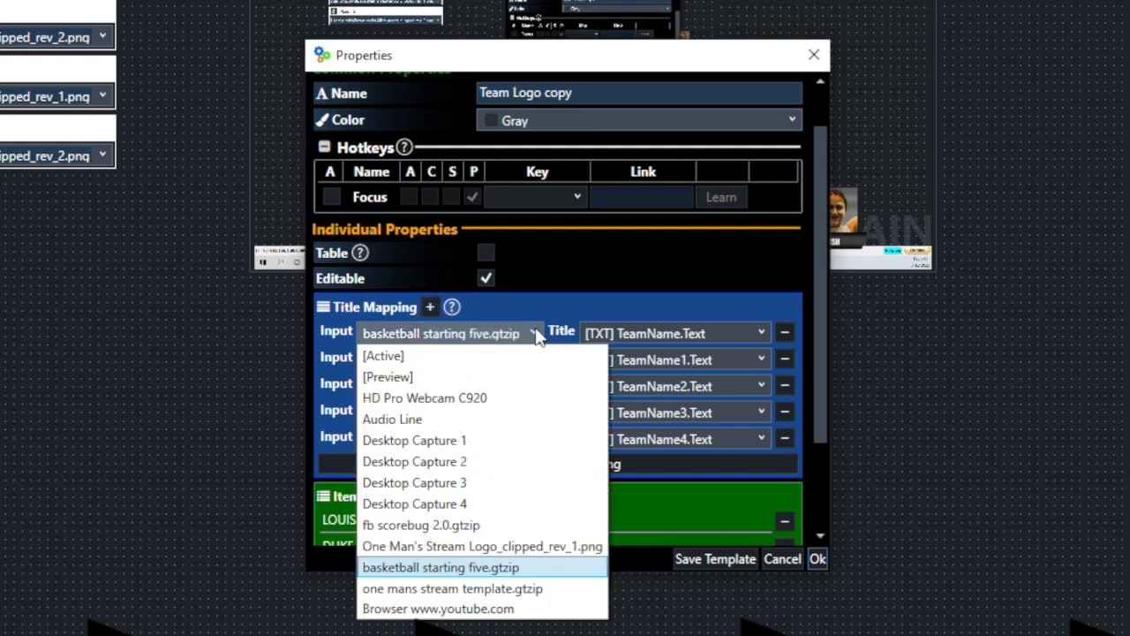
{"action": "mouse_move", "coordinate": [477, 567]}
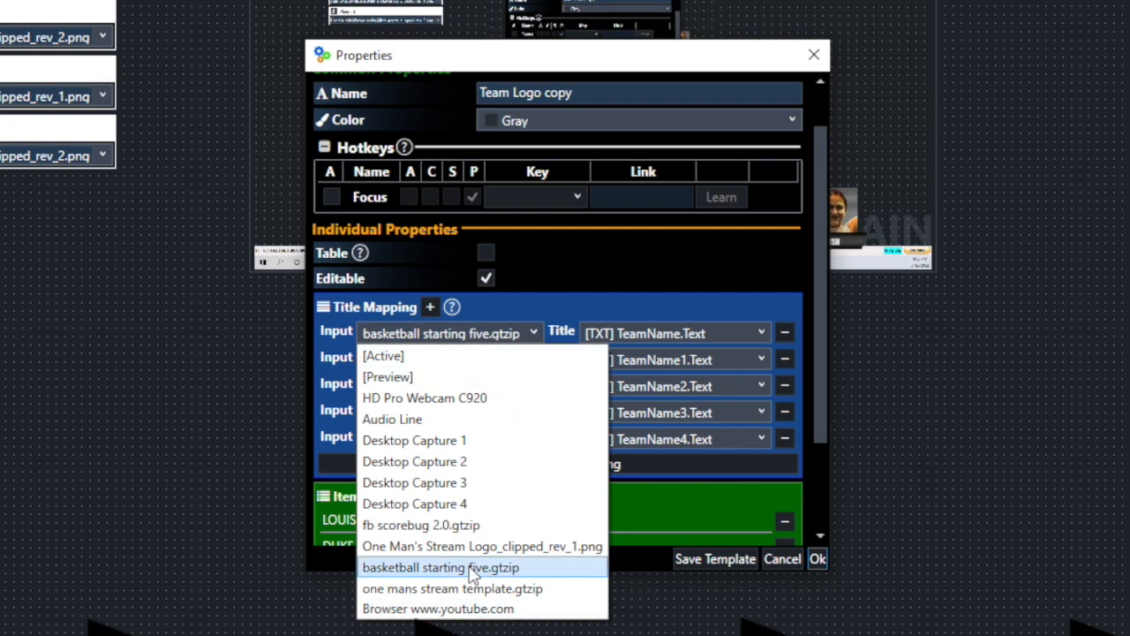
{"action": "mouse_move", "coordinate": [451, 588]}
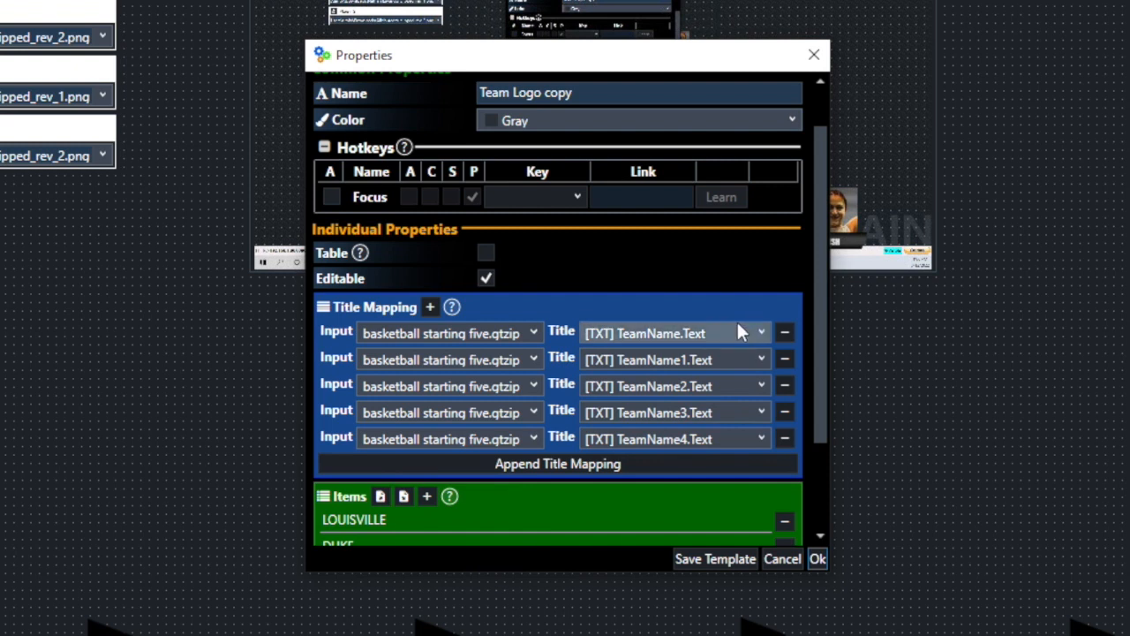
{"action": "mouse_move", "coordinate": [727, 340]}
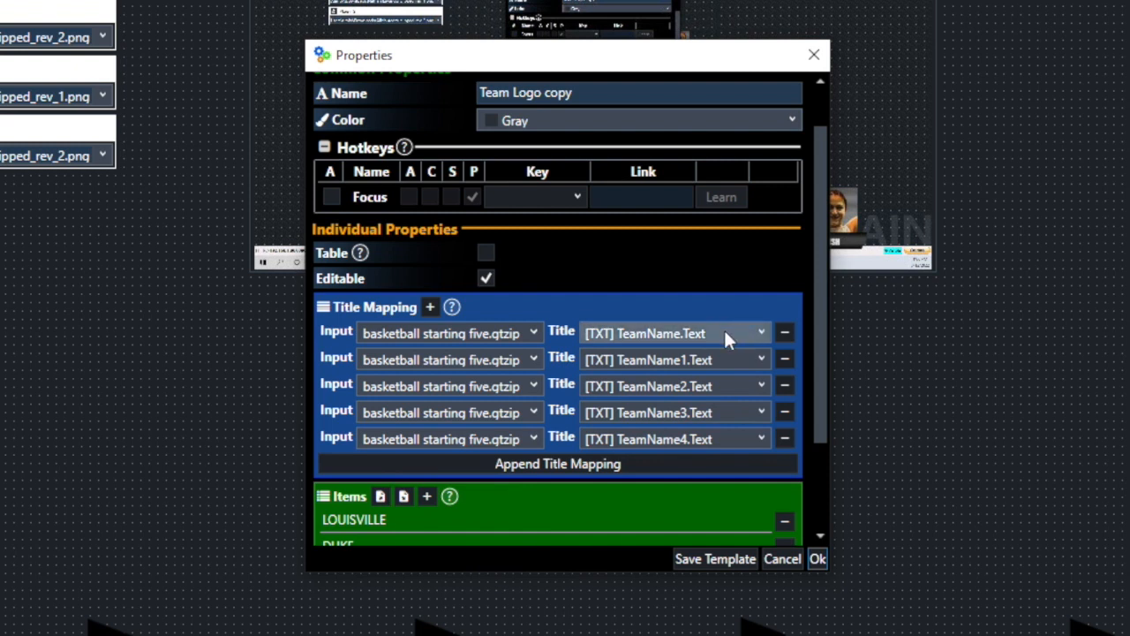
{"action": "mouse_move", "coordinate": [636, 63]}
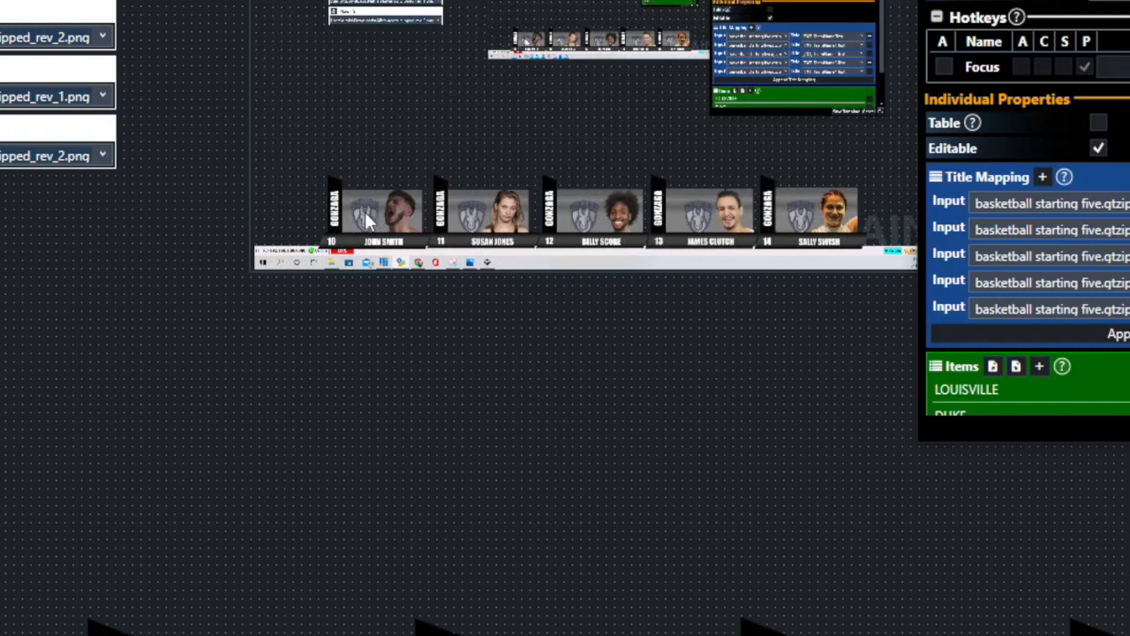
{"action": "mouse_move", "coordinate": [481, 223]}
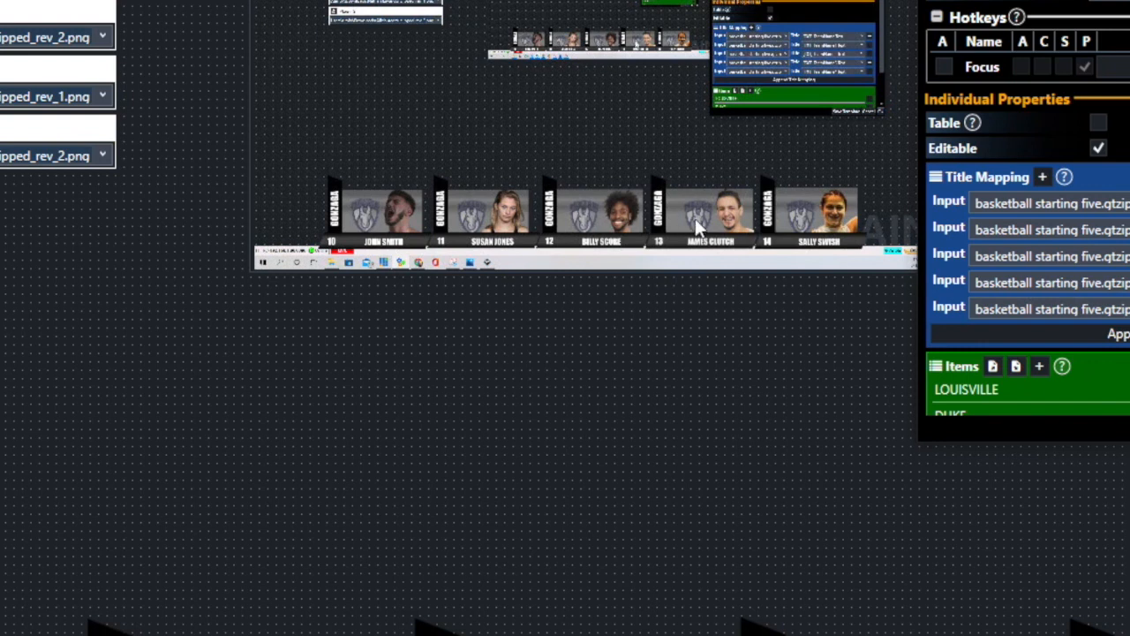
{"action": "mouse_move", "coordinate": [804, 232]}
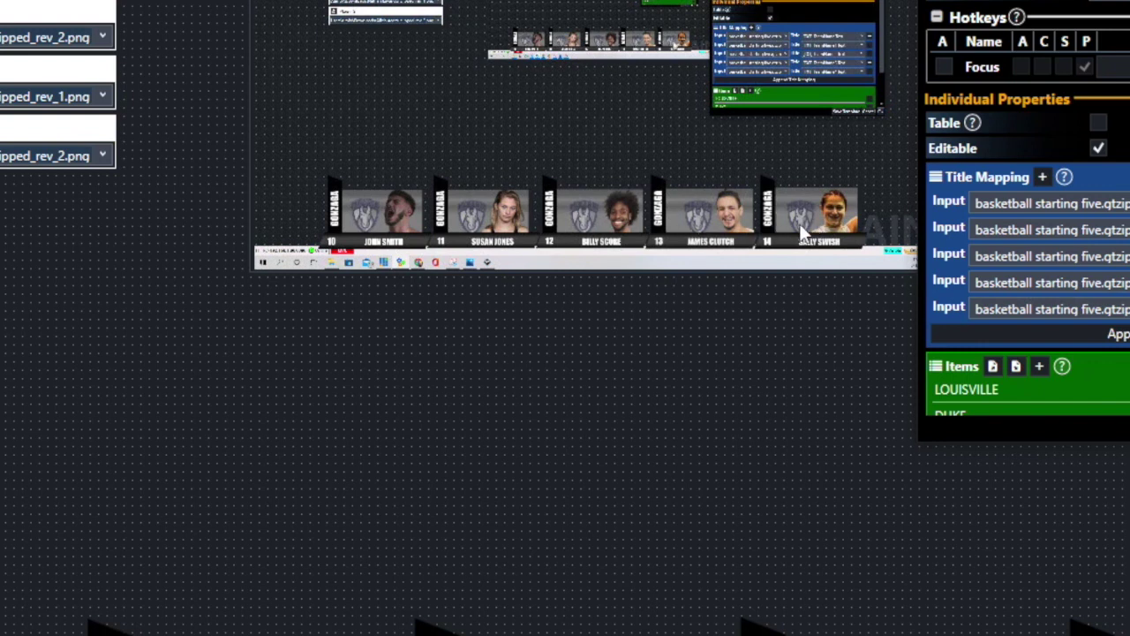
{"action": "mouse_move", "coordinate": [377, 219]}
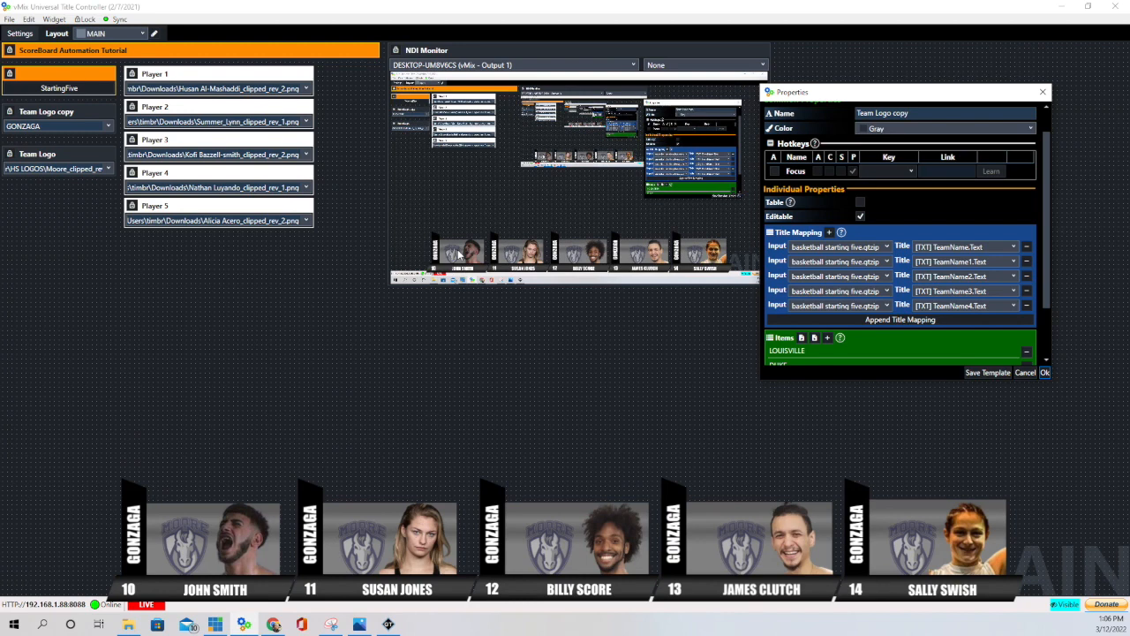
{"action": "mouse_move", "coordinate": [810, 323]}
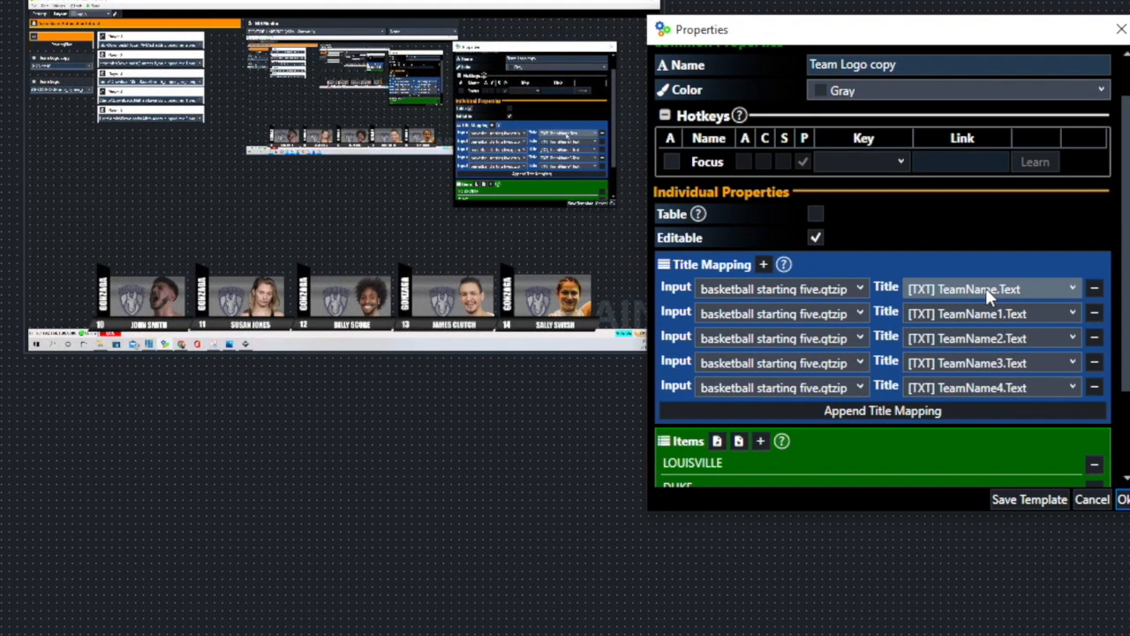
{"action": "mouse_move", "coordinate": [992, 337]}
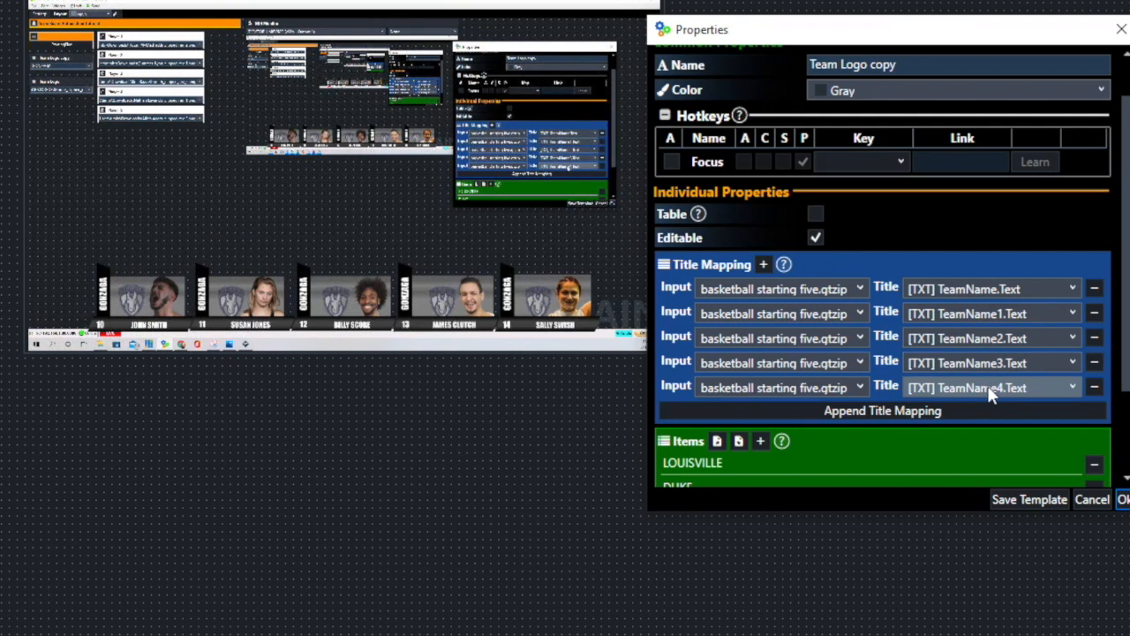
{"action": "scroll", "scroll_direction": "down", "scroll_amount": 3}
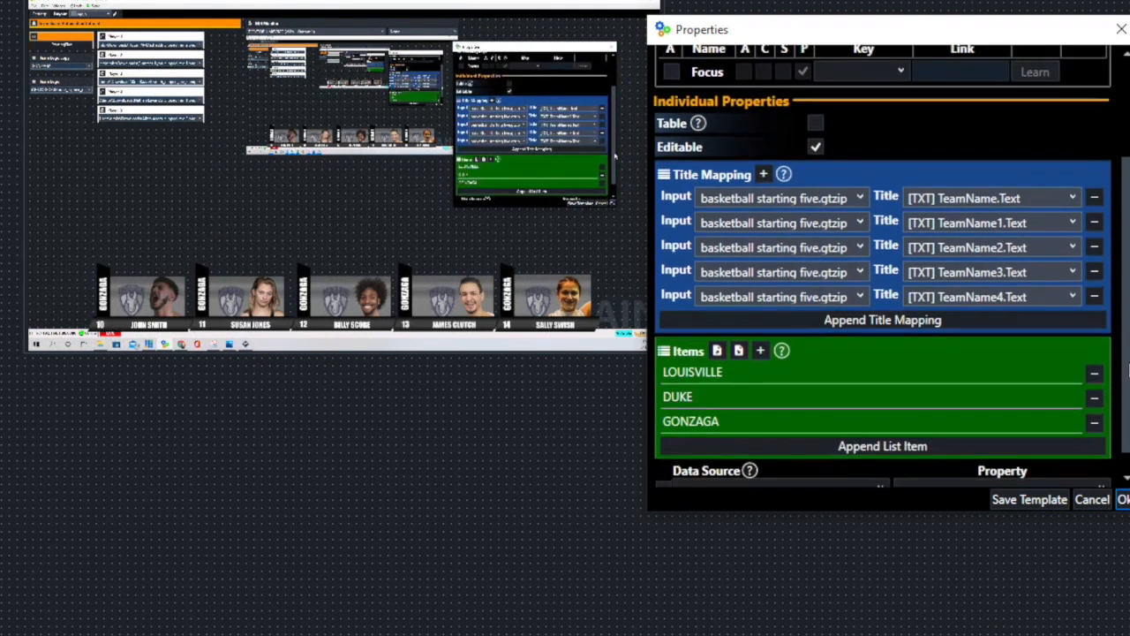
{"action": "scroll", "scroll_direction": "down", "scroll_amount": 3}
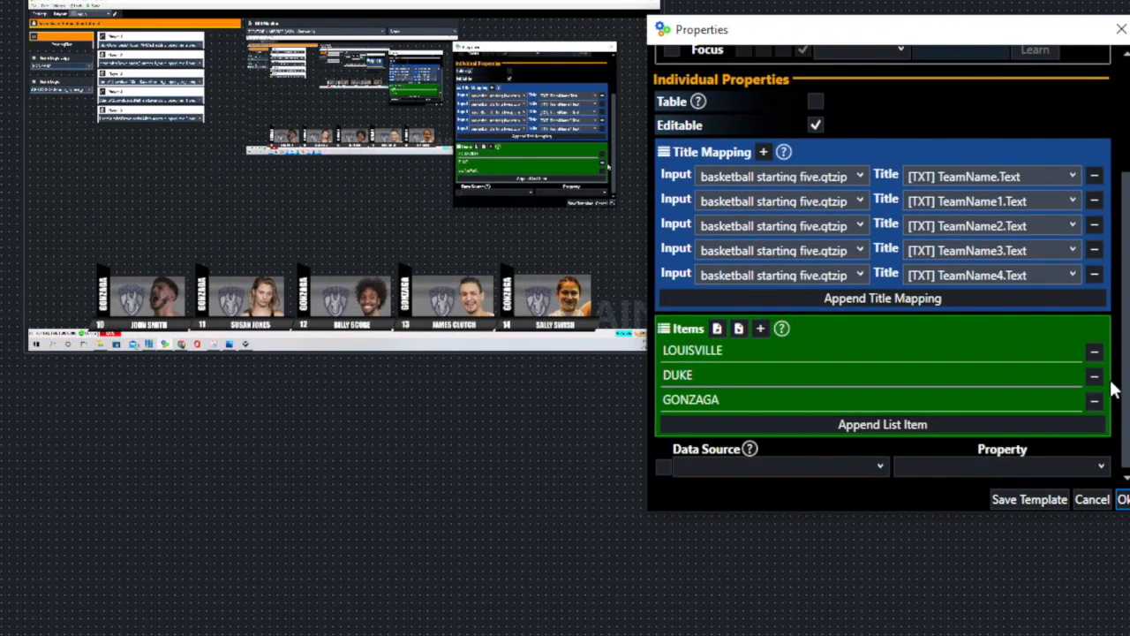
{"action": "mouse_move", "coordinate": [958, 345]}
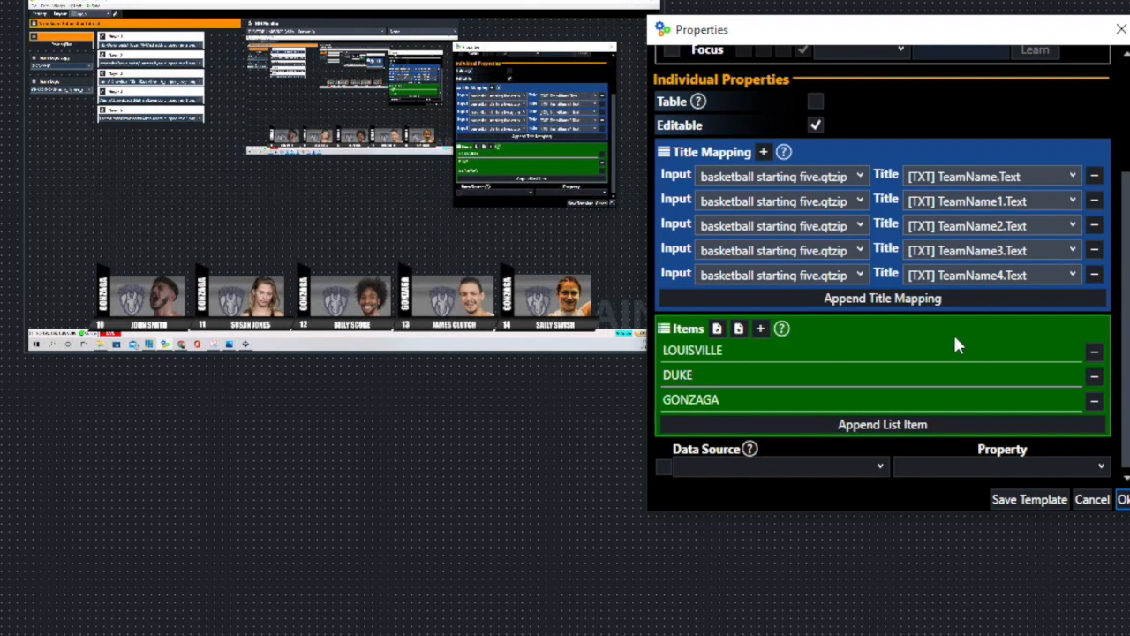
{"action": "mouse_move", "coordinate": [845, 346]}
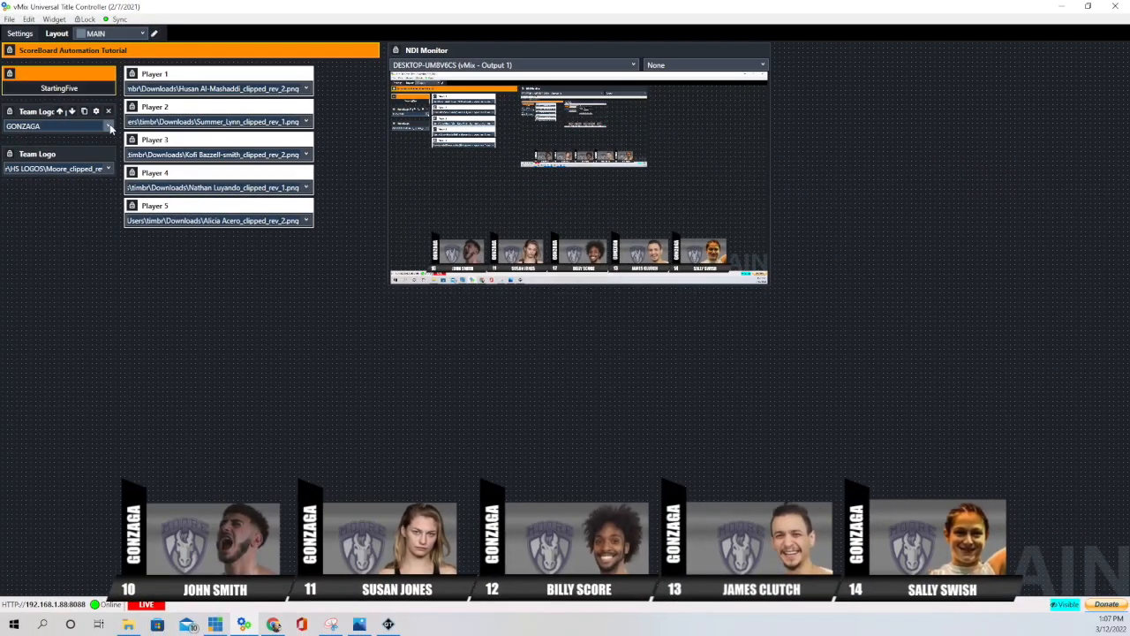
{"action": "left_click", "coordinate": [108, 125]}
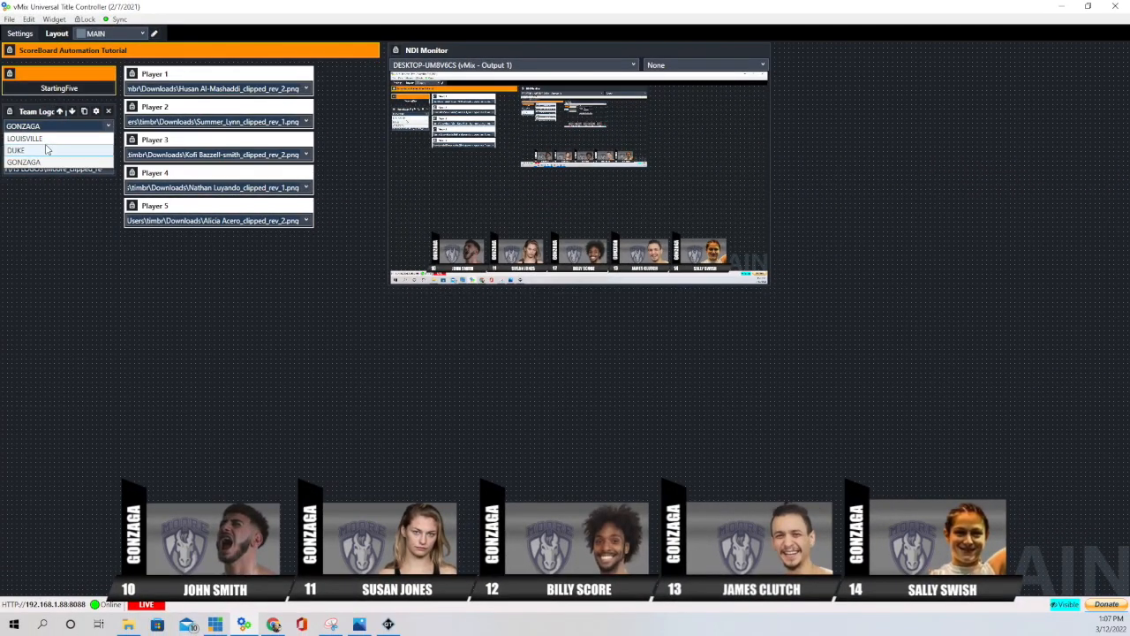
{"action": "left_click", "coordinate": [45, 138]}
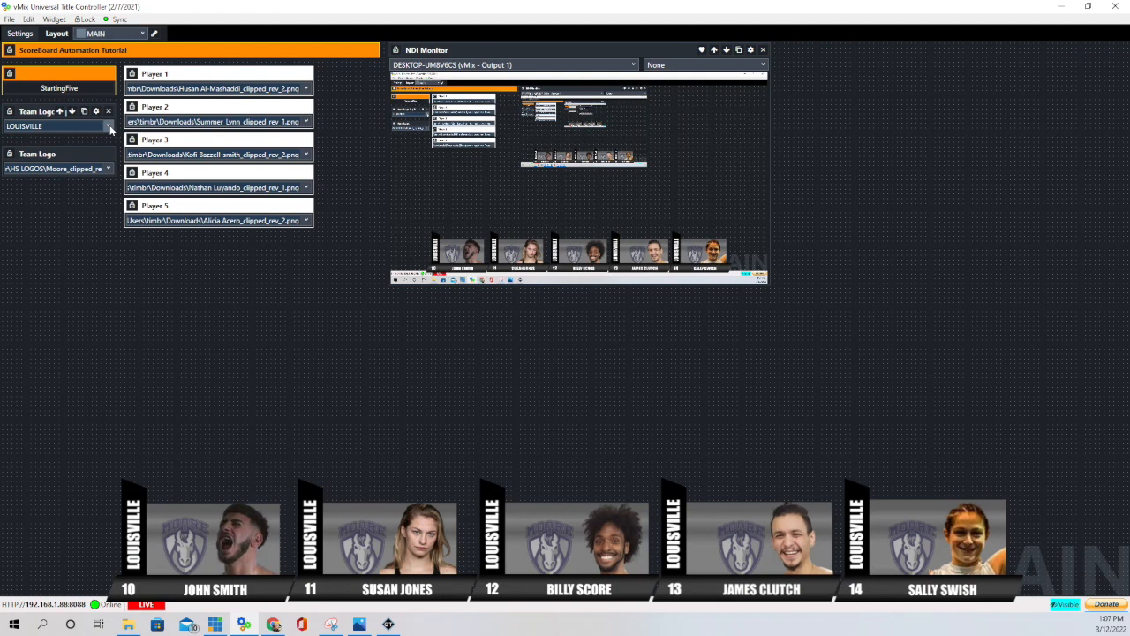
{"action": "left_click", "coordinate": [108, 125]}
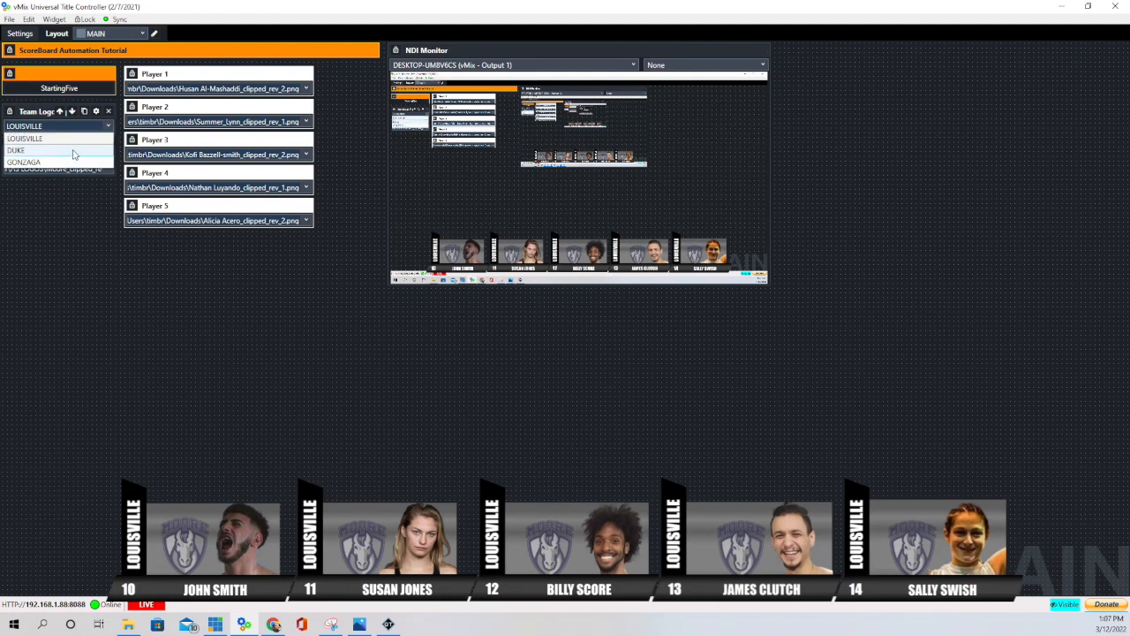
{"action": "left_click", "coordinate": [16, 125]}
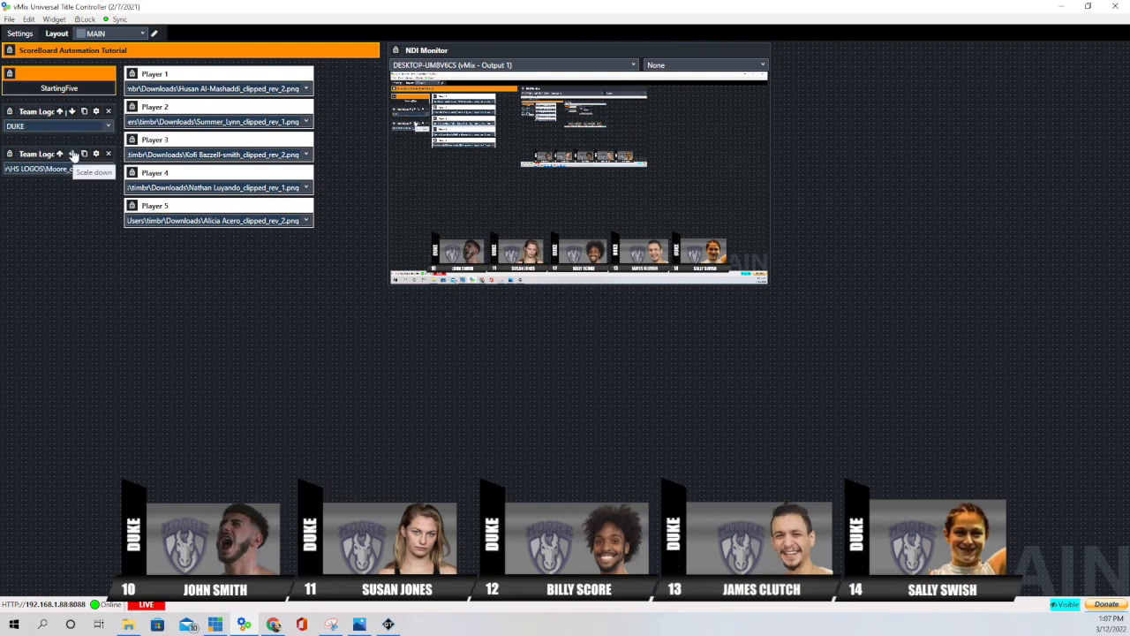
{"action": "left_click", "coordinate": [108, 125]}
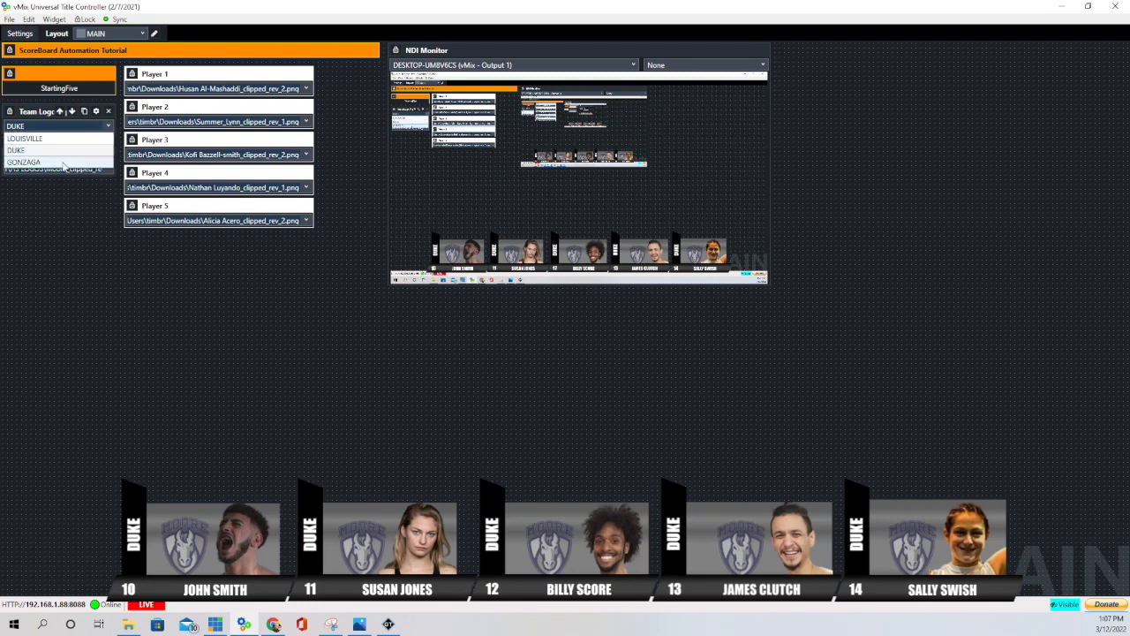
{"action": "left_click", "coordinate": [24, 163]}
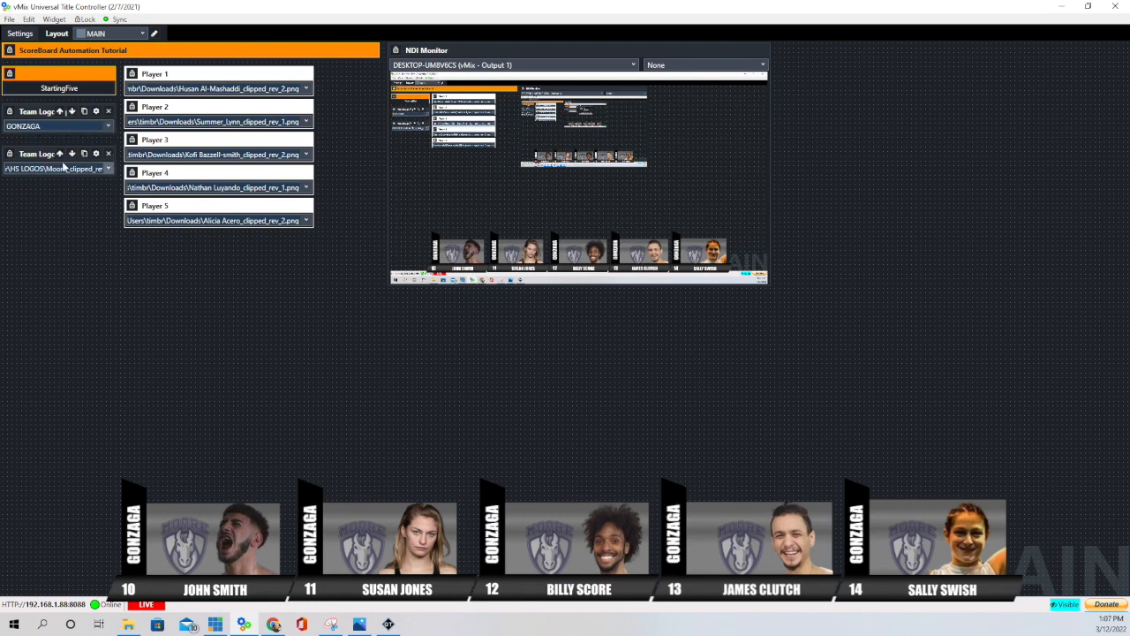
{"action": "left_click", "coordinate": [84, 111]}
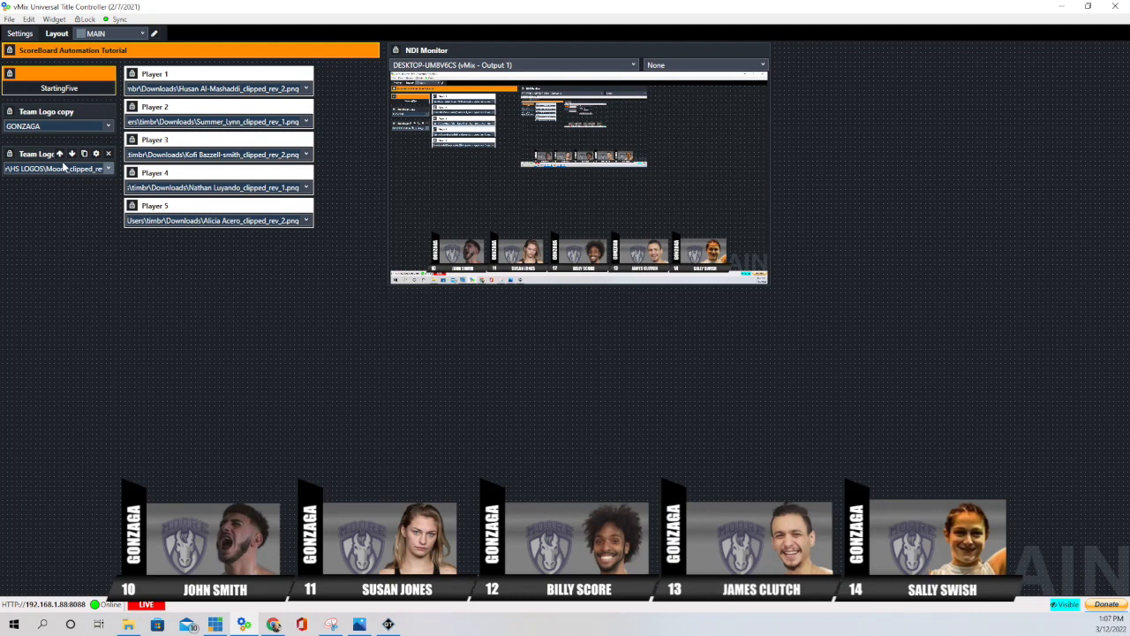
{"action": "mouse_move", "coordinate": [230, 363]}
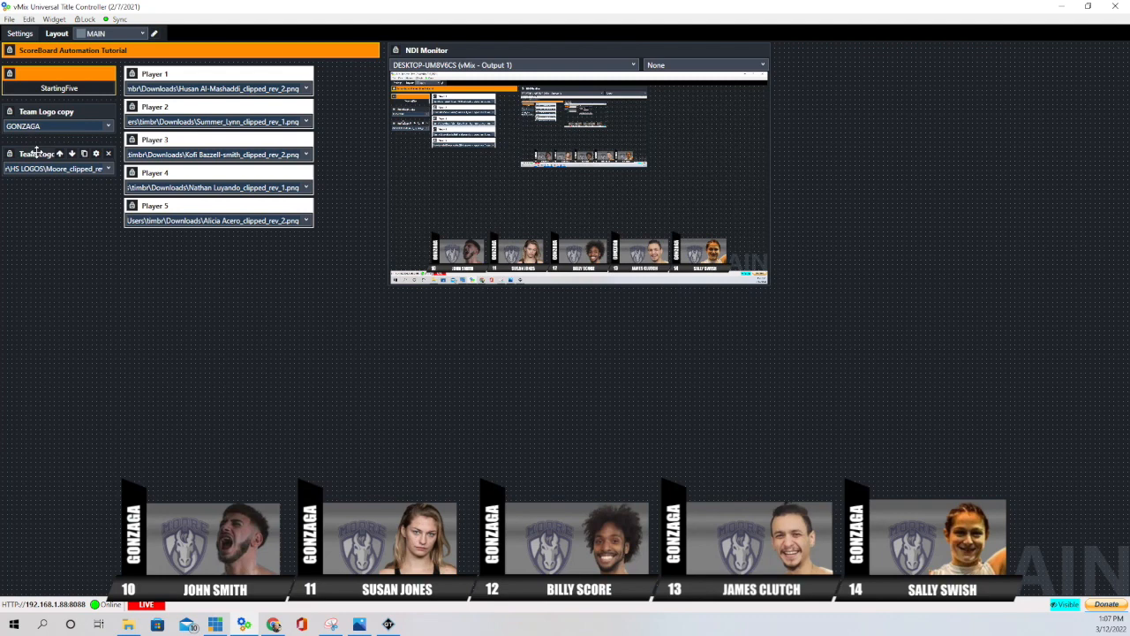
{"action": "mouse_move", "coordinate": [95, 152]}
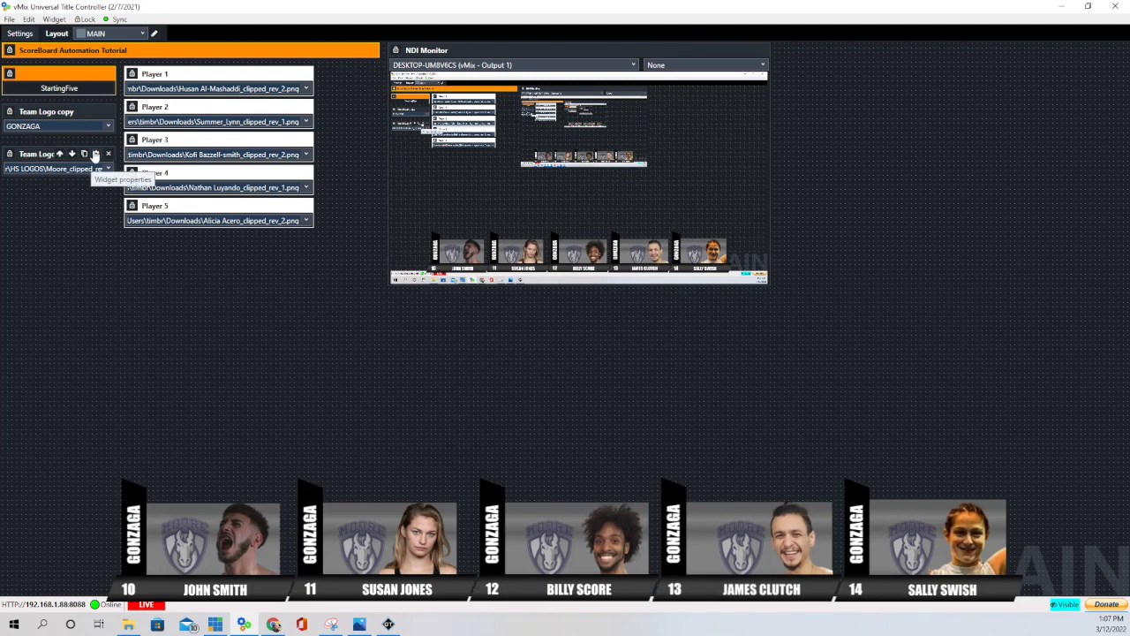
Step: Check the Team Logo list maps [IMG] Team Logo.Source through Team Logo4.Source
{"action": "left_click", "coordinate": [96, 154]}
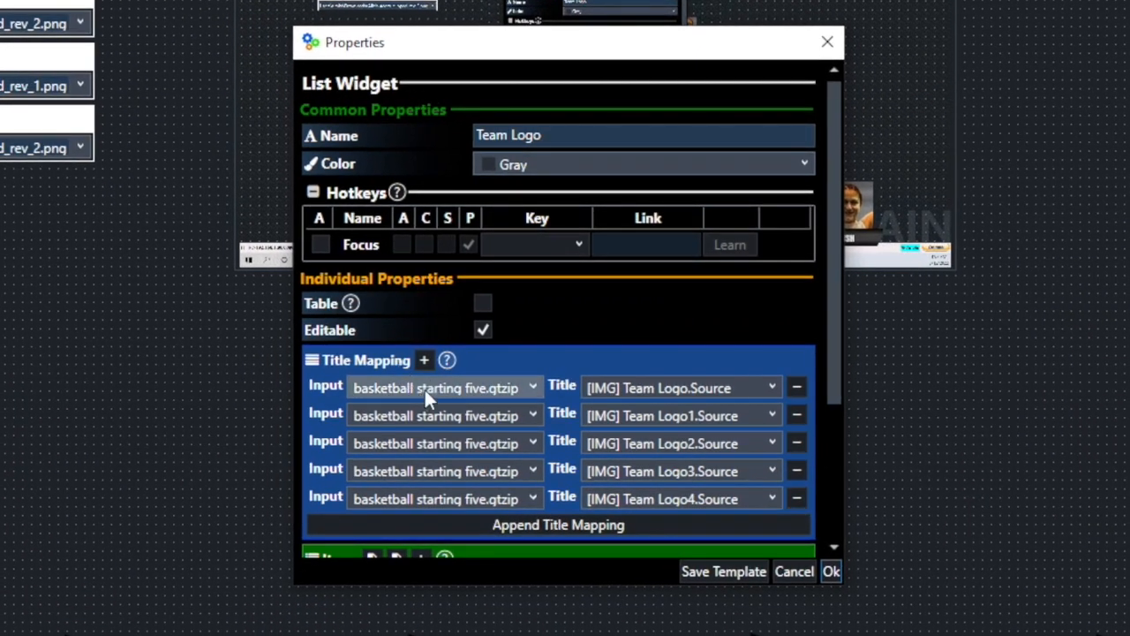
{"action": "mouse_move", "coordinate": [681, 388]}
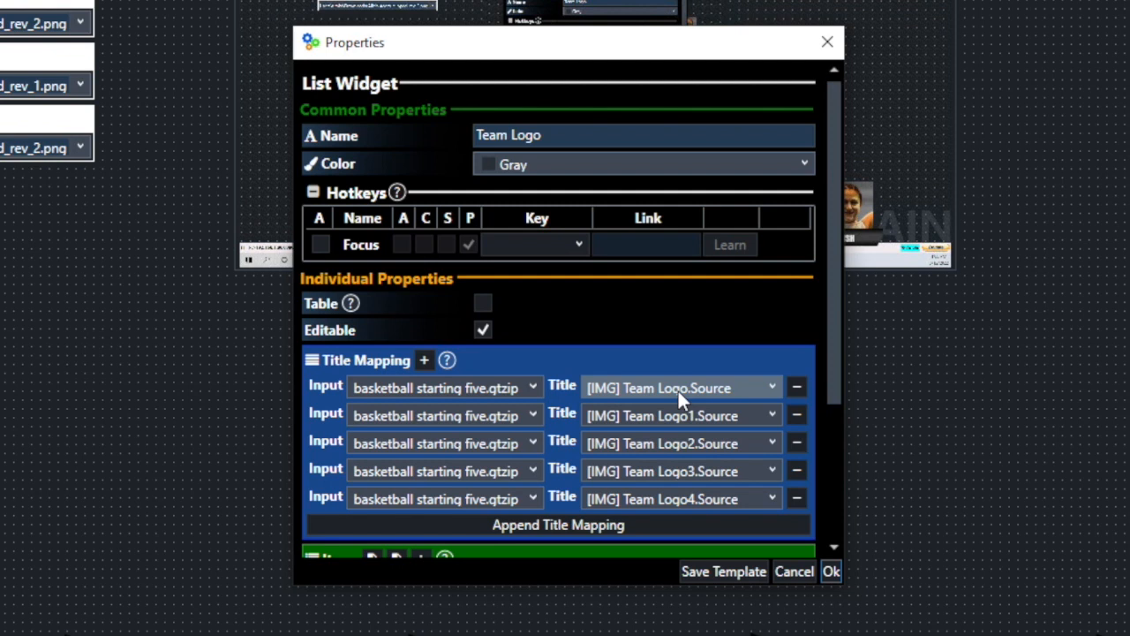
{"action": "mouse_move", "coordinate": [641, 396]}
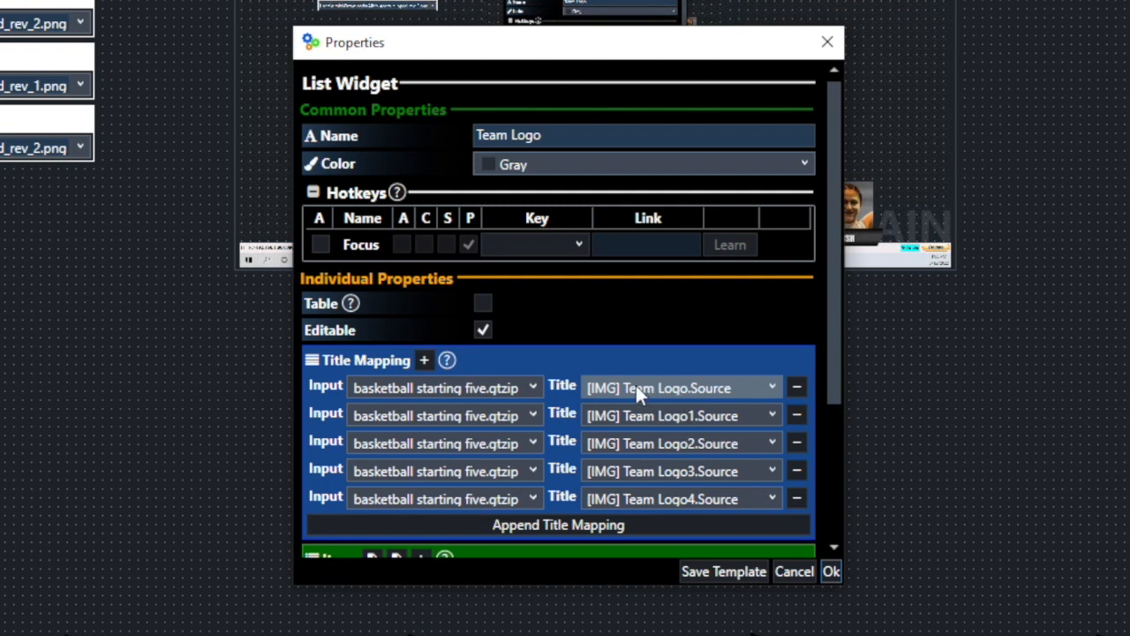
{"action": "mouse_move", "coordinate": [693, 422]}
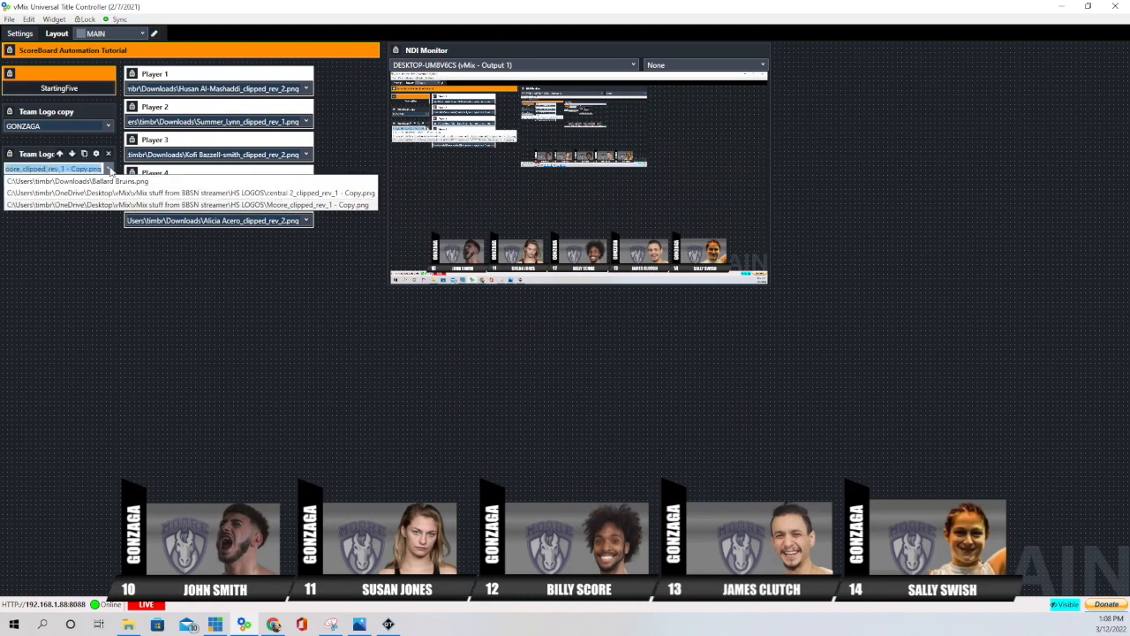
{"action": "mouse_move", "coordinate": [75, 193]}
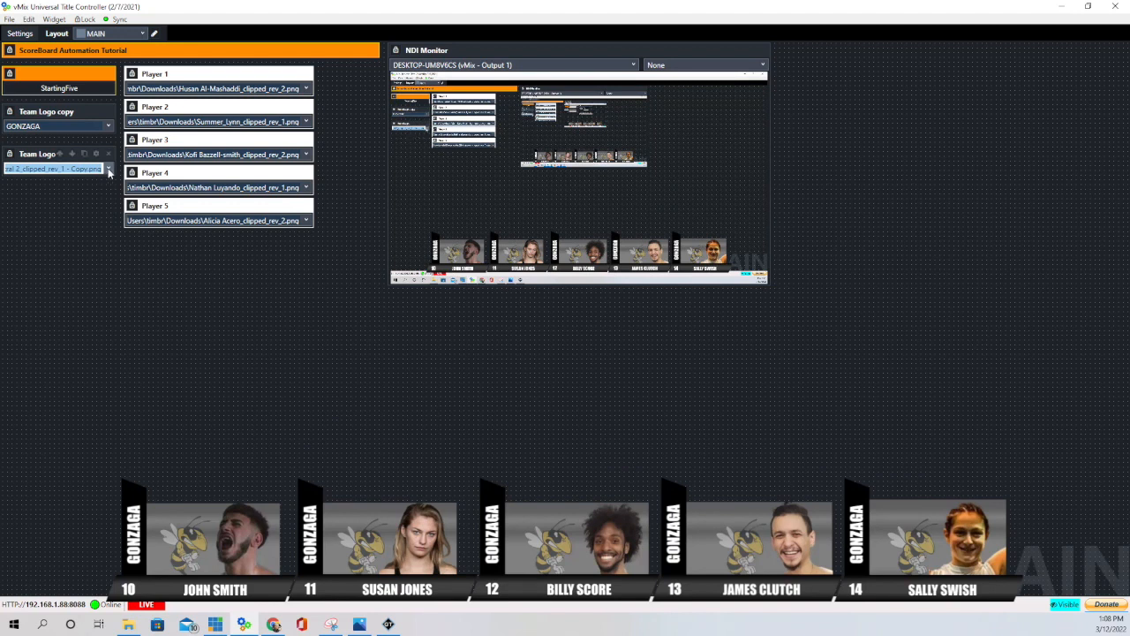
Step: Choose Ballard Bruins.png from the Team Logo list for all five player banners
{"action": "left_click", "coordinate": [109, 168]}
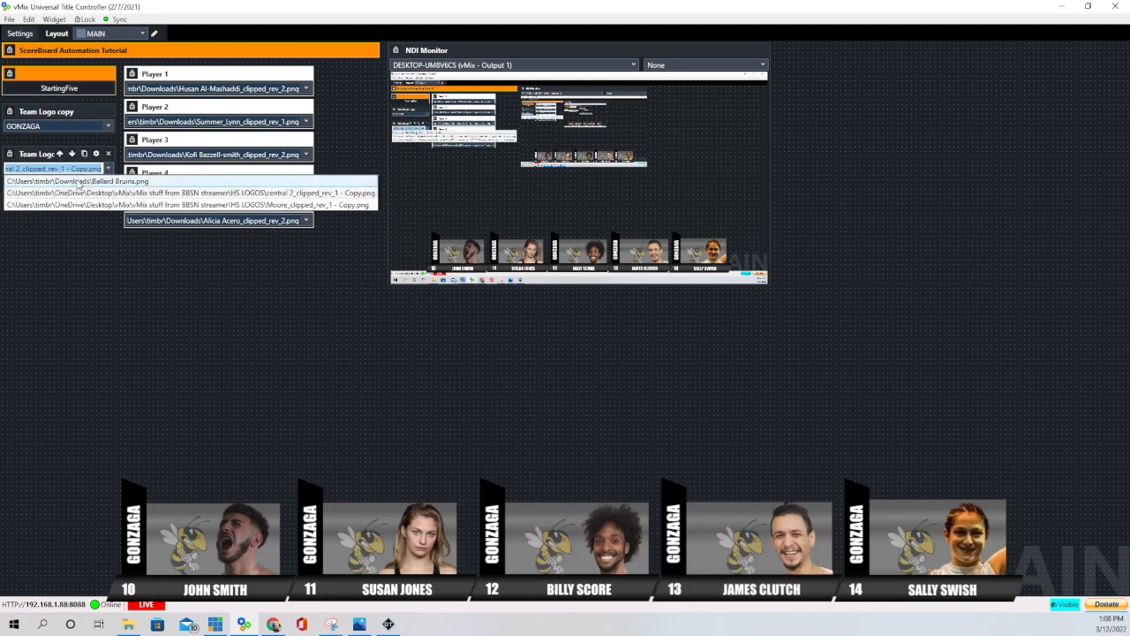
{"action": "left_click", "coordinate": [78, 181]}
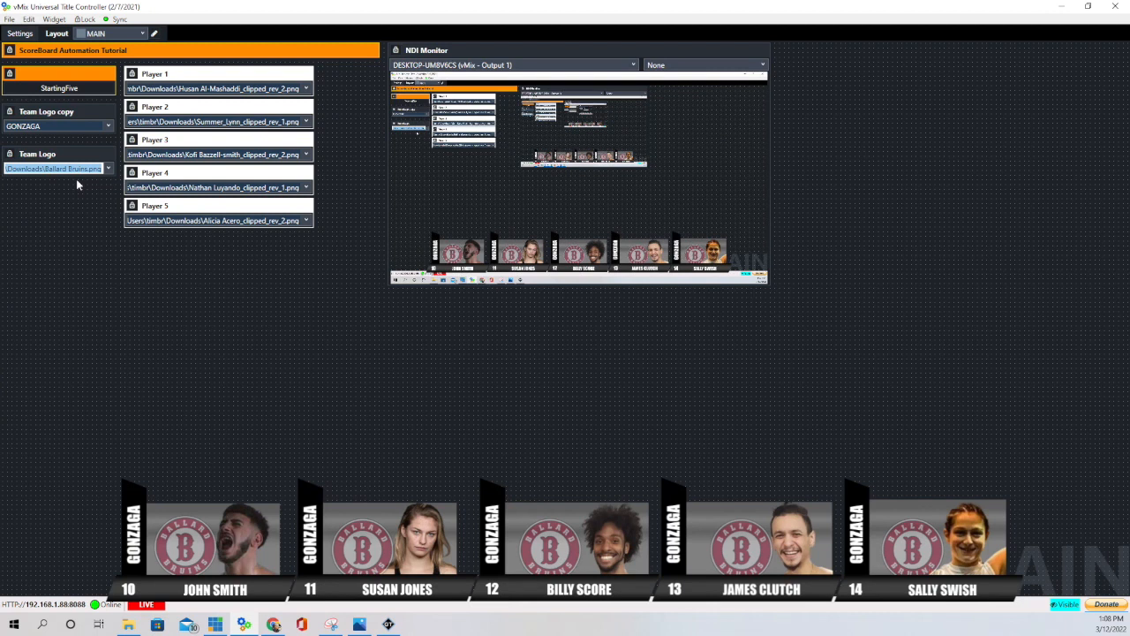
{"action": "mouse_move", "coordinate": [62, 207]}
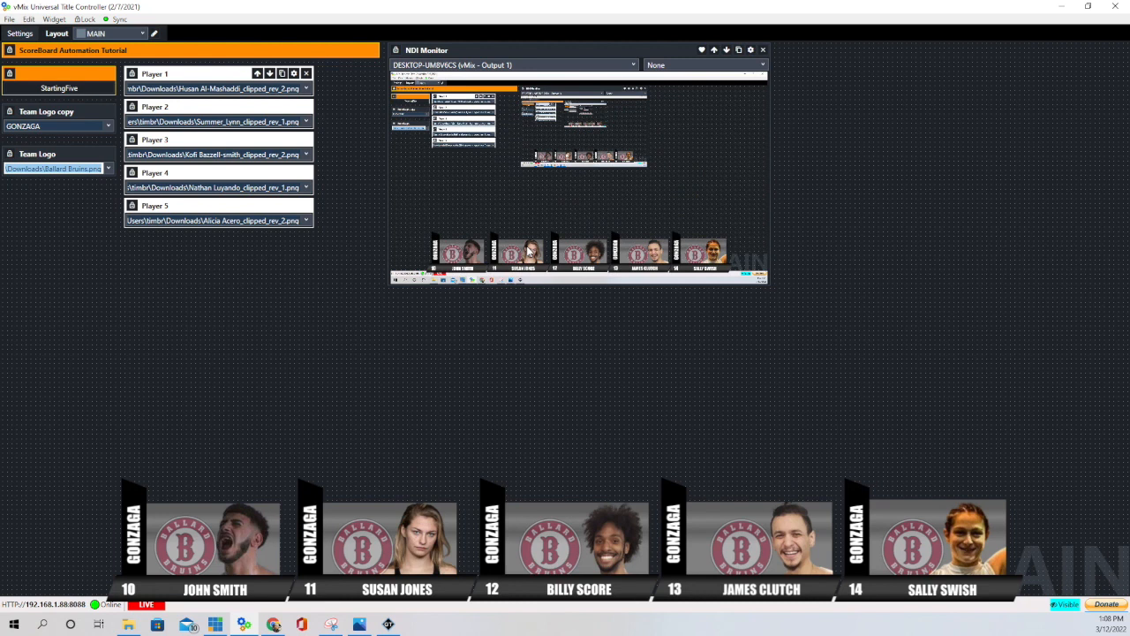
{"action": "mouse_move", "coordinate": [230, 73]}
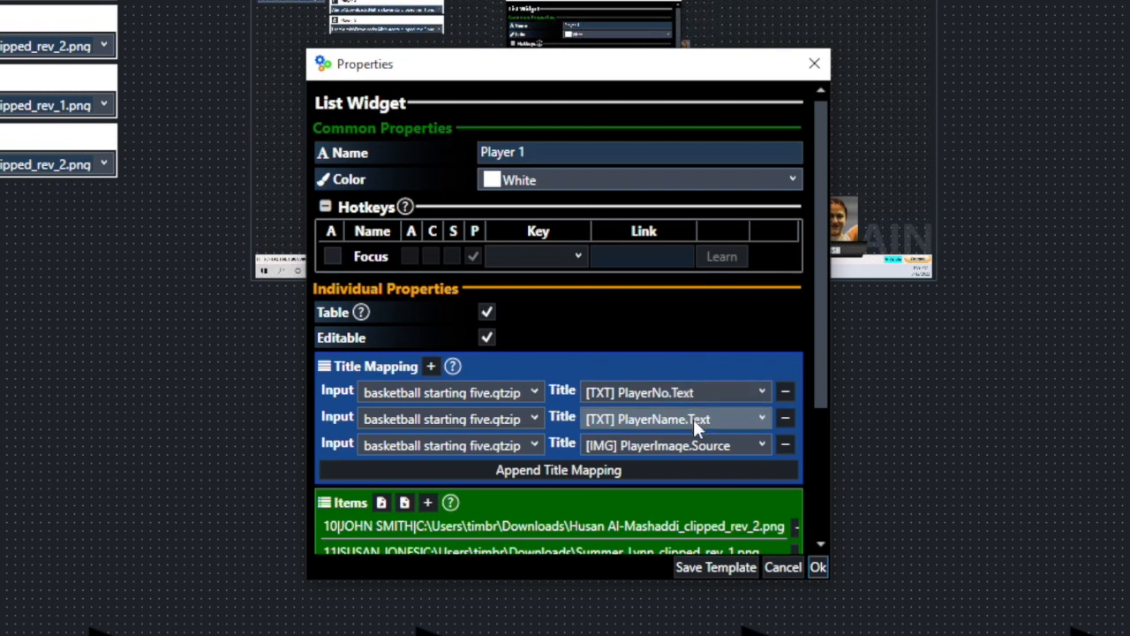
{"action": "mouse_move", "coordinate": [759, 314]}
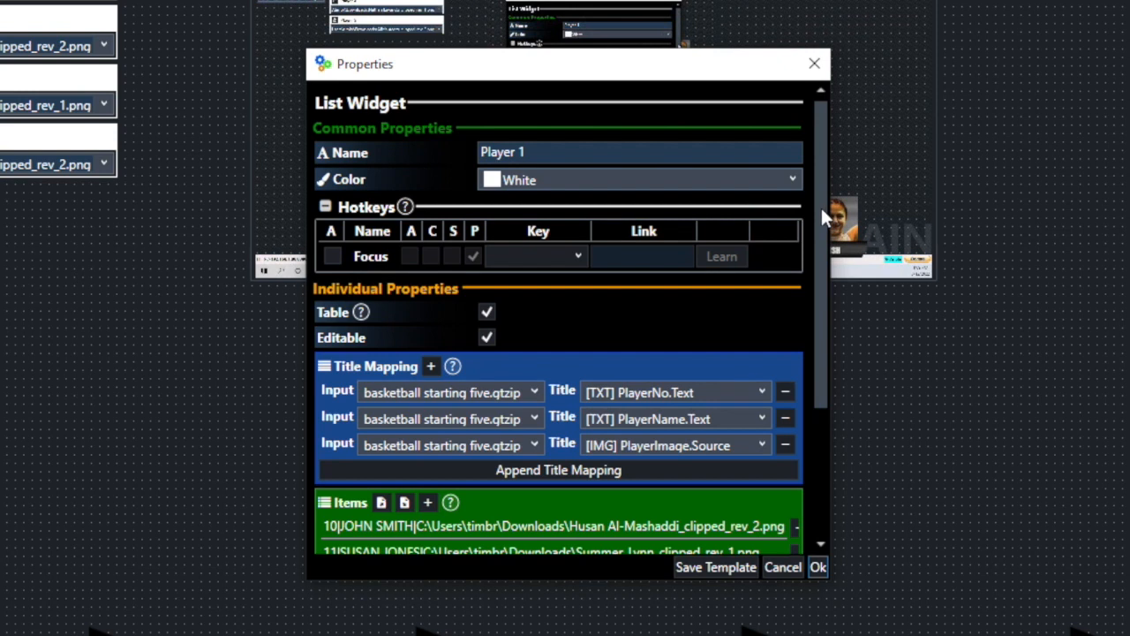
Step: Review Player 1's number, name and photo mappings and its five player items
{"action": "scroll", "scroll_direction": "down", "scroll_amount": 3}
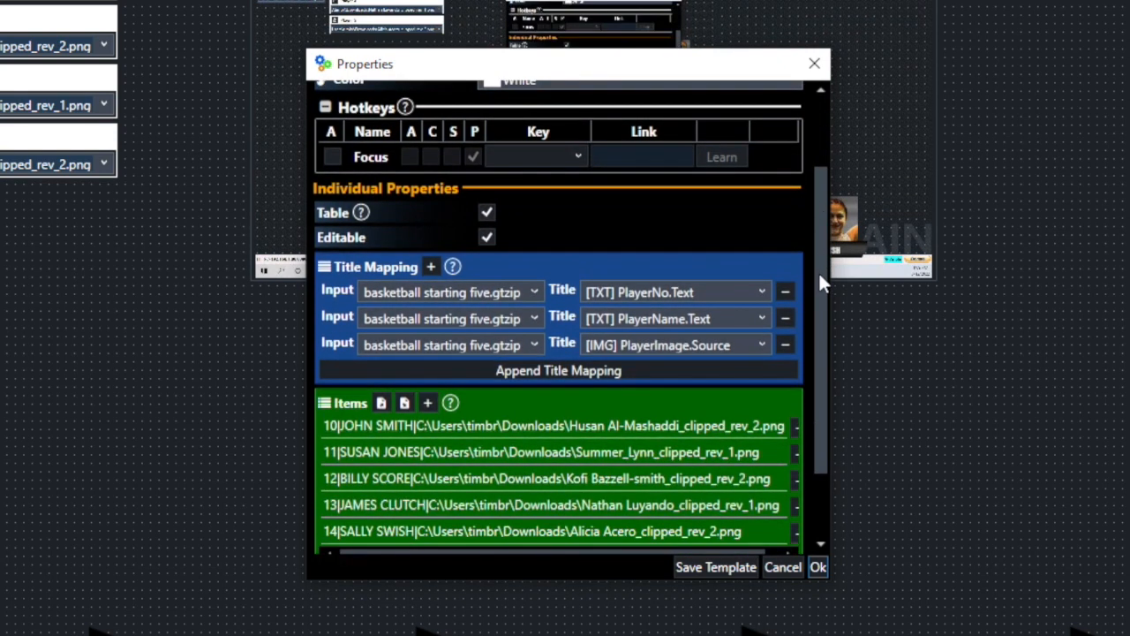
{"action": "scroll", "scroll_direction": "down", "scroll_amount": 3}
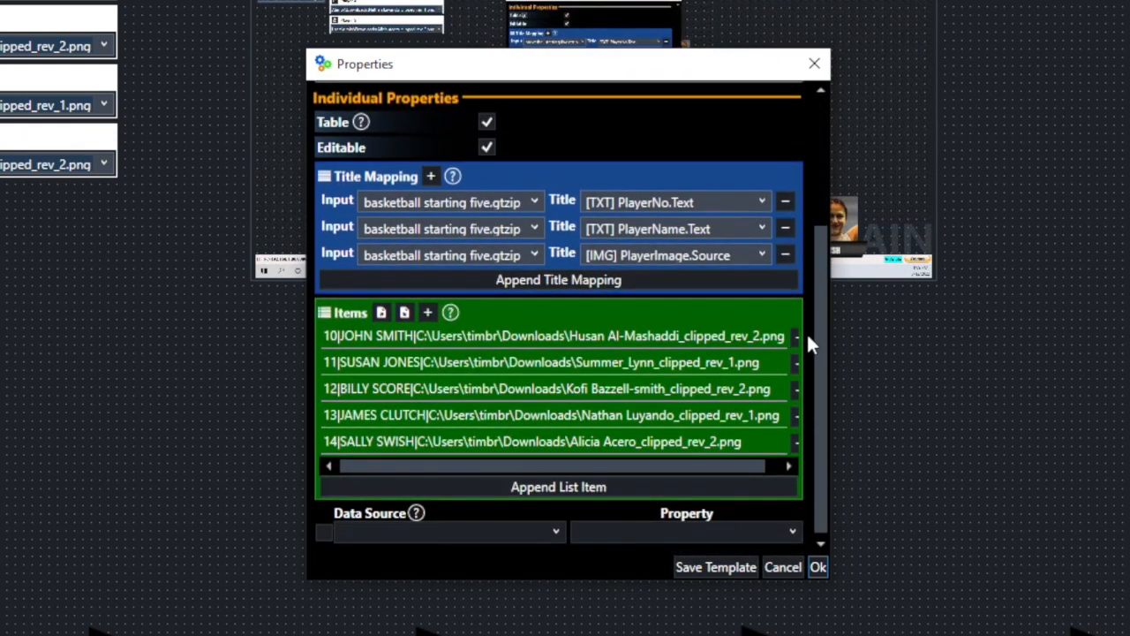
{"action": "mouse_move", "coordinate": [389, 334]}
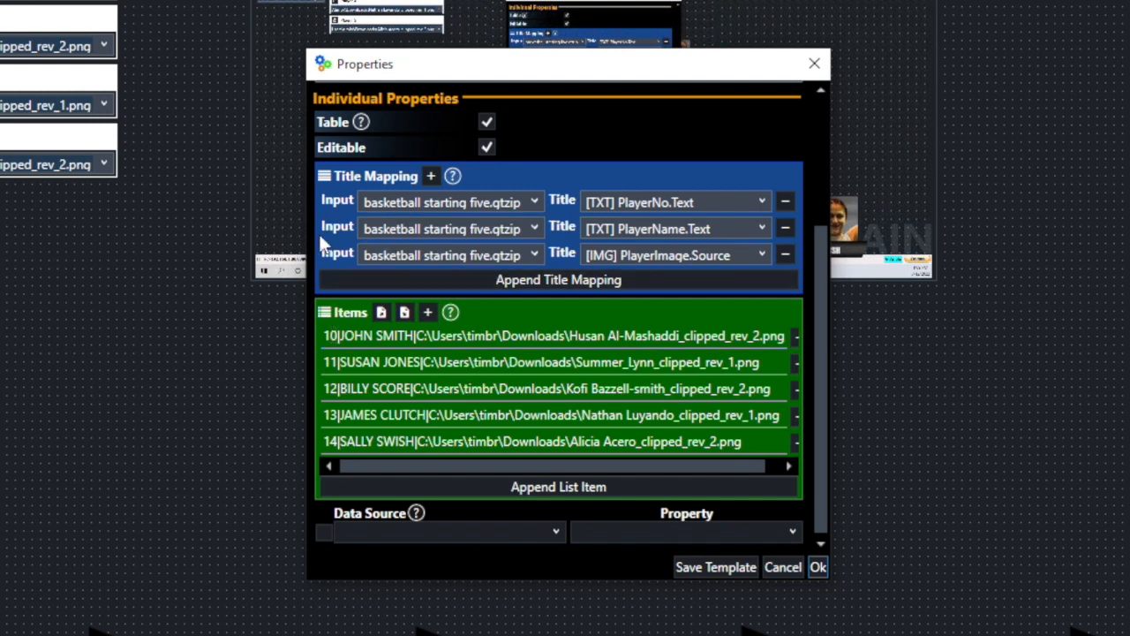
{"action": "mouse_move", "coordinate": [623, 228]}
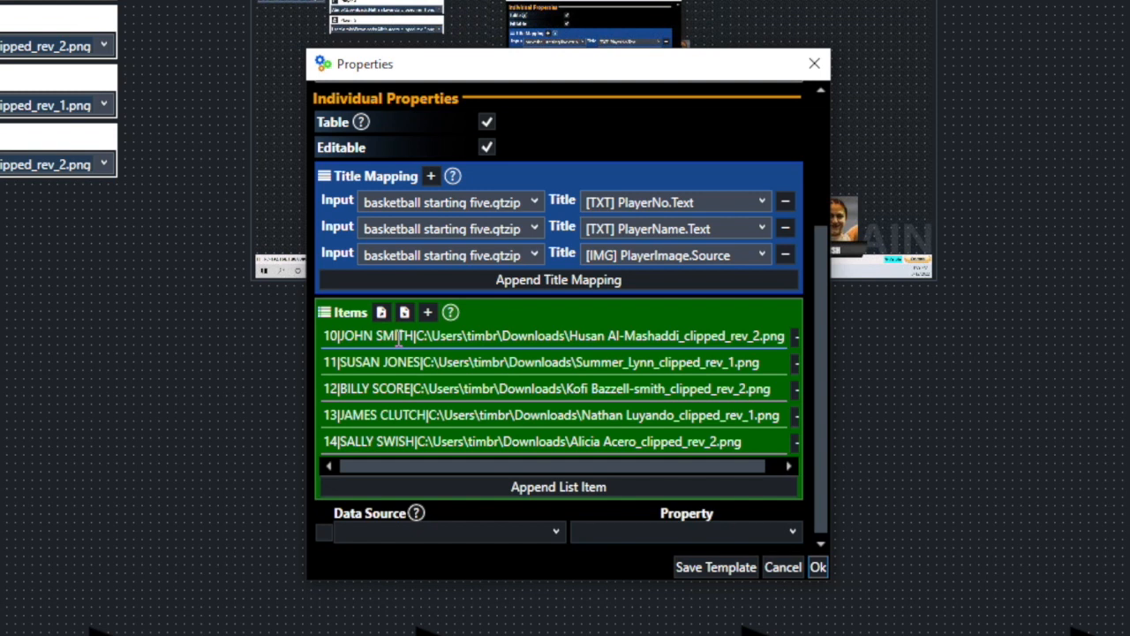
{"action": "mouse_move", "coordinate": [664, 228]}
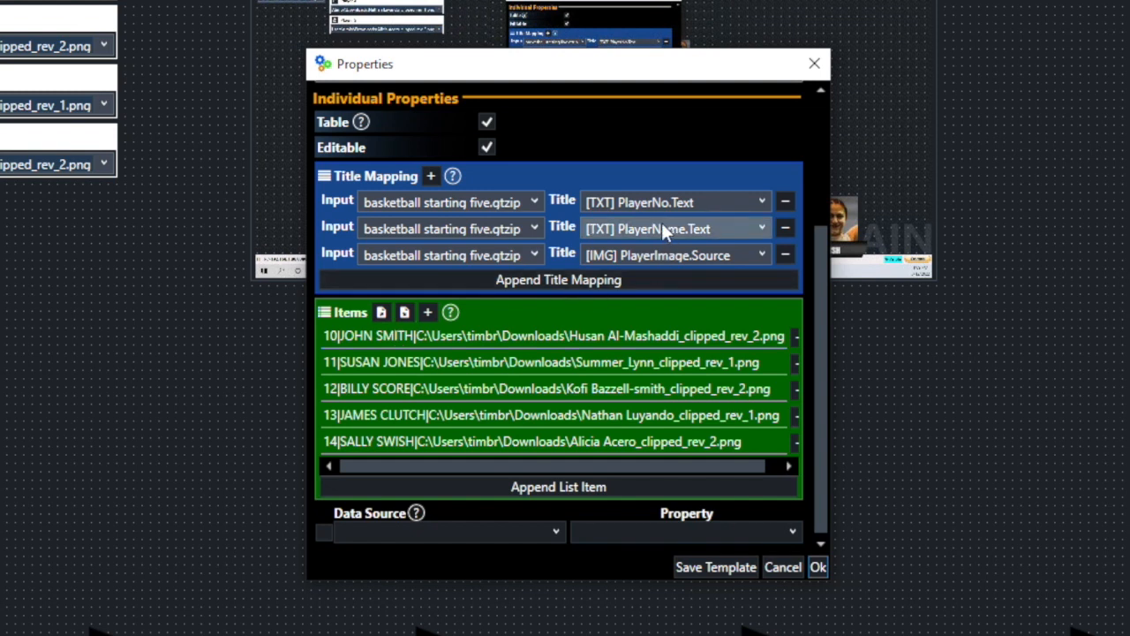
{"action": "mouse_move", "coordinate": [380, 260]}
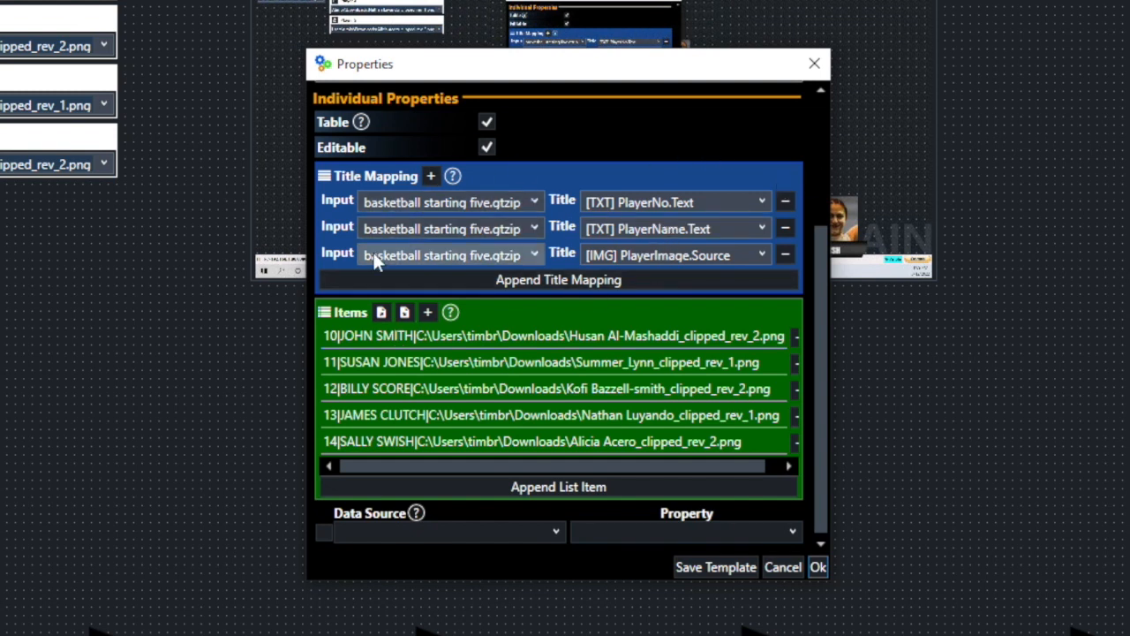
{"action": "mouse_move", "coordinate": [719, 254]}
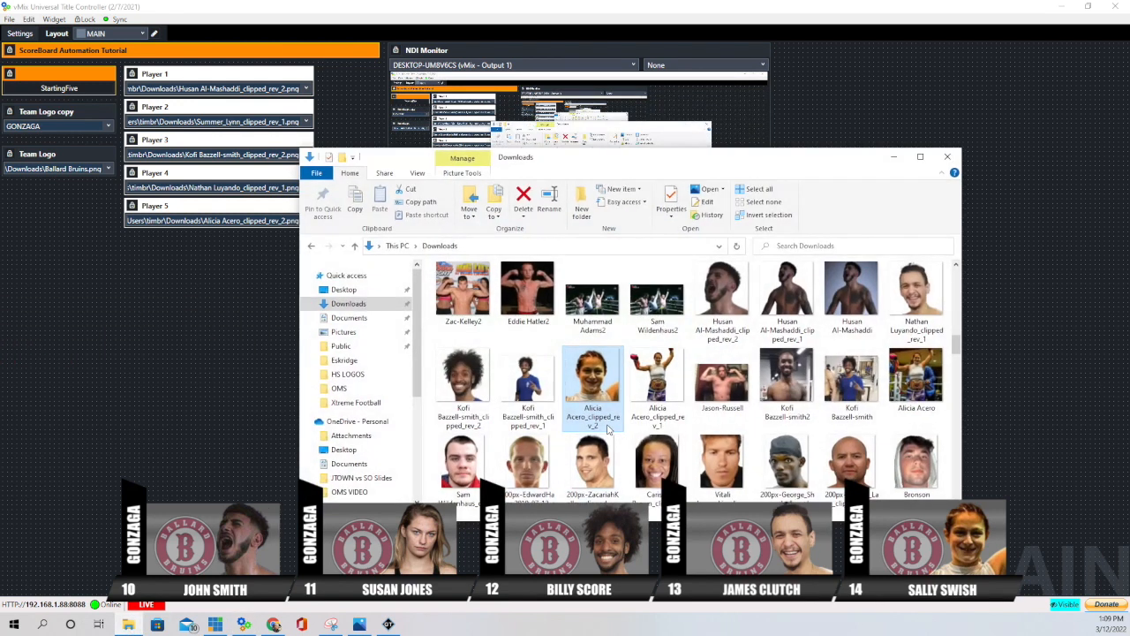
{"action": "left_click", "coordinate": [527, 388]}
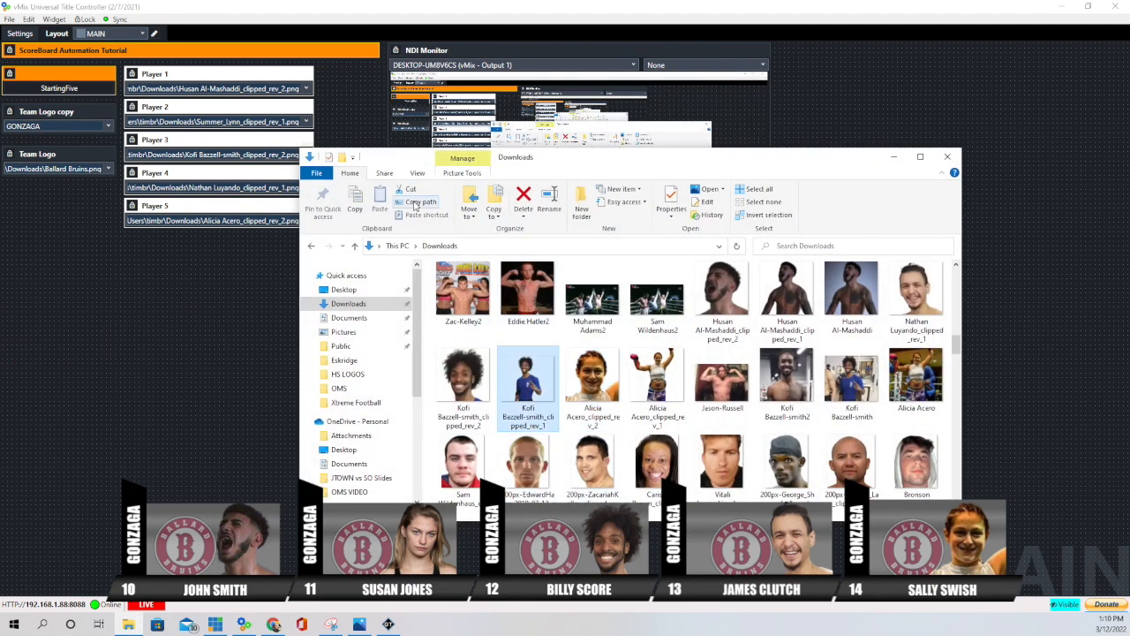
{"action": "mouse_move", "coordinate": [421, 202]}
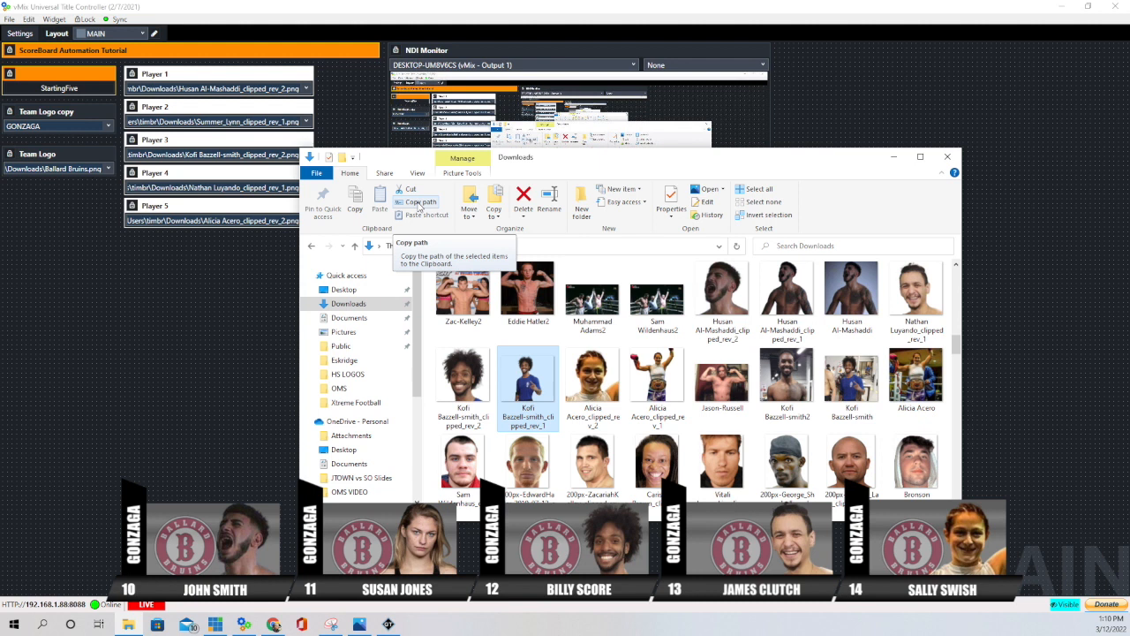
{"action": "mouse_move", "coordinate": [948, 157]}
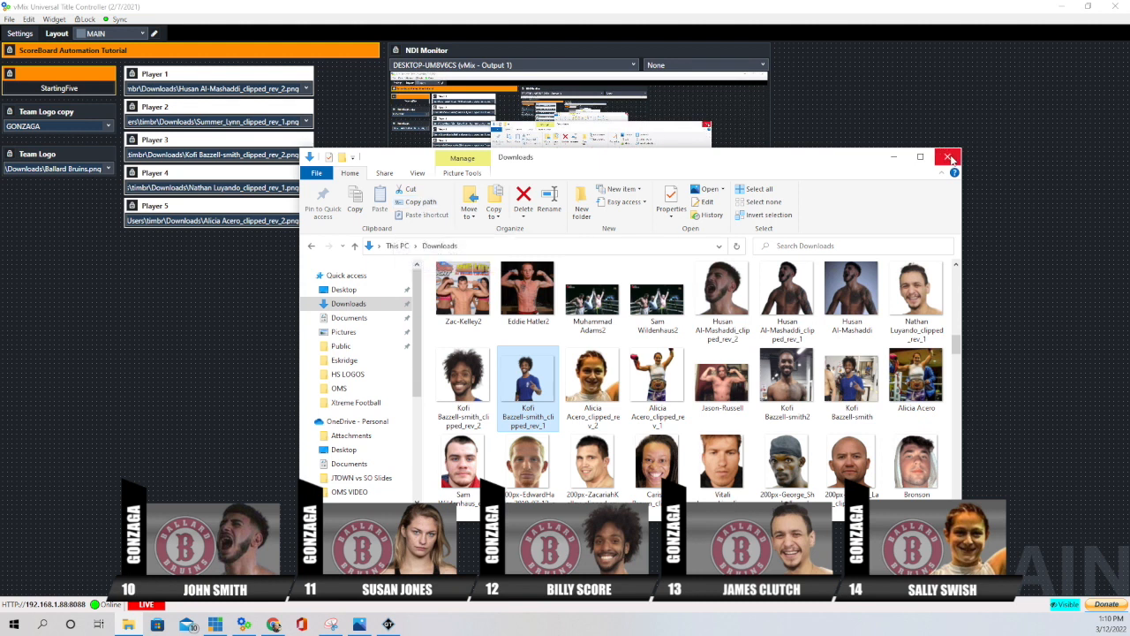
{"action": "left_click", "coordinate": [949, 157]}
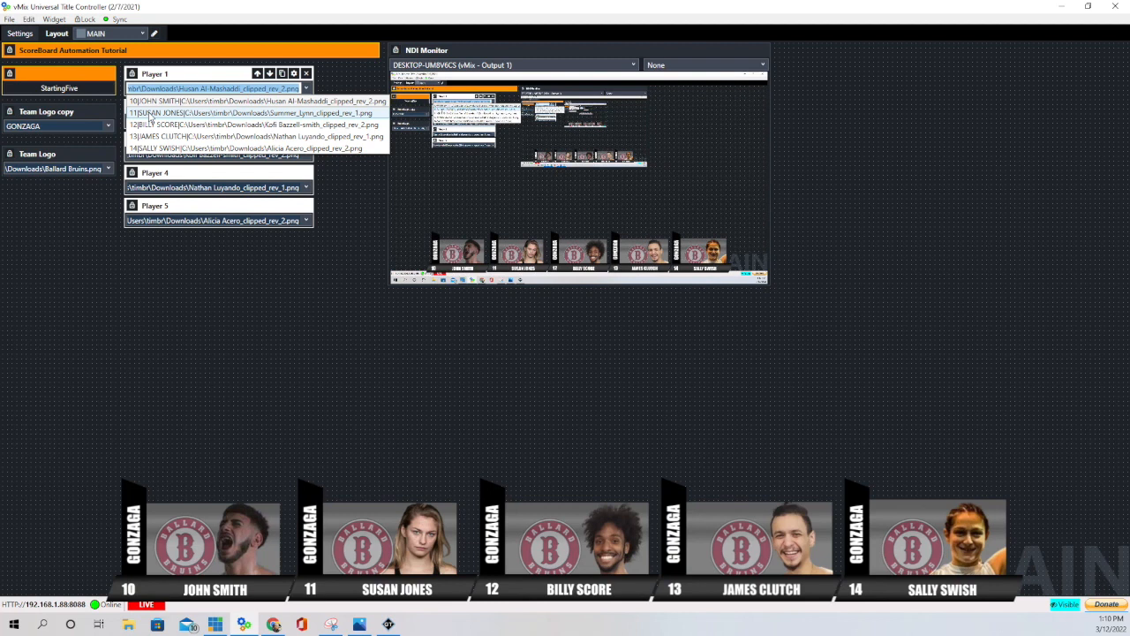
{"action": "left_click", "coordinate": [256, 112]}
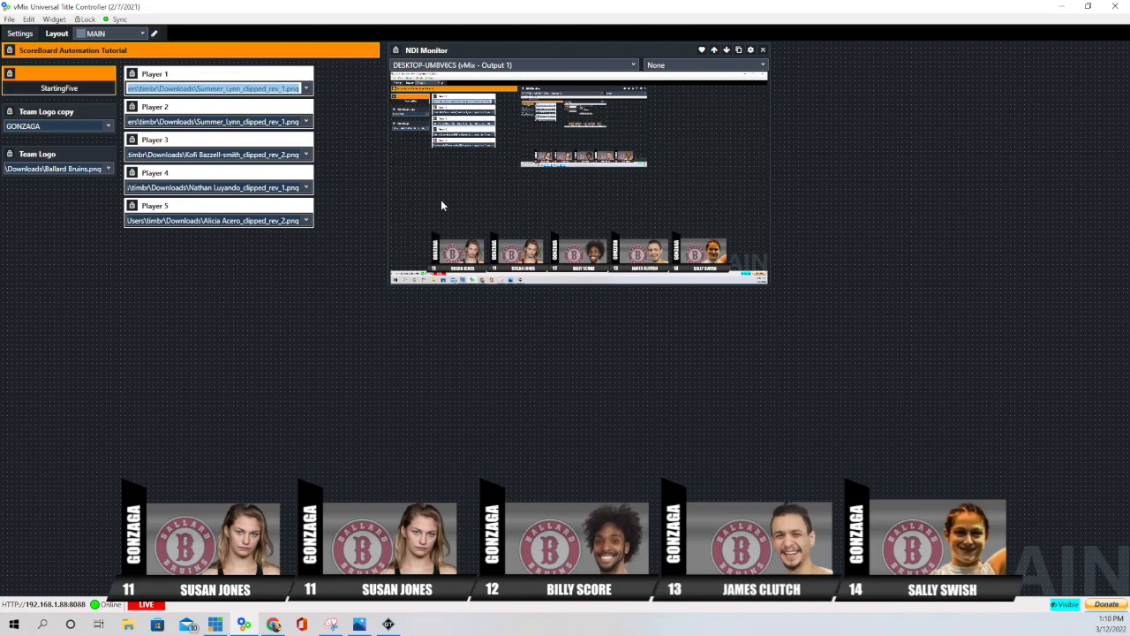
{"action": "left_click", "coordinate": [306, 88]}
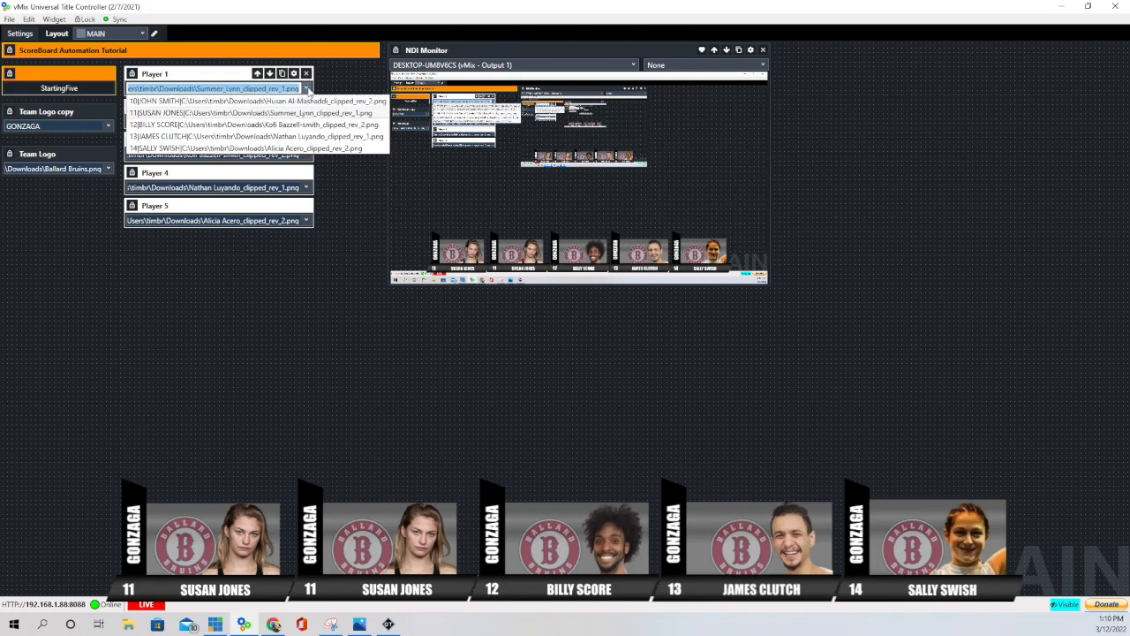
{"action": "mouse_move", "coordinate": [167, 104]}
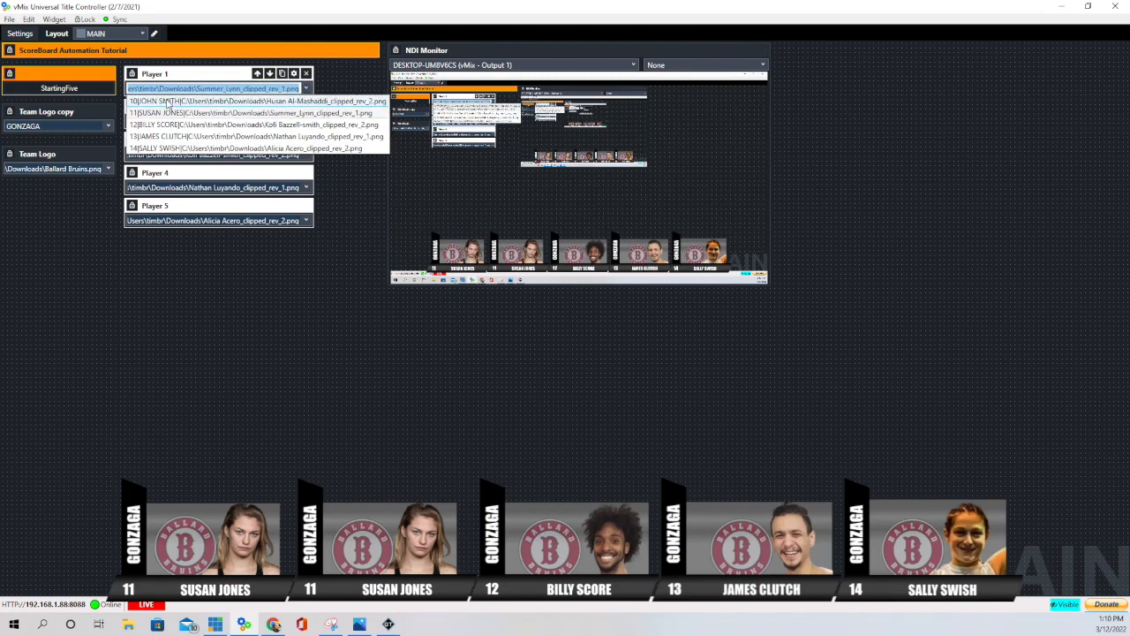
{"action": "left_click", "coordinate": [256, 100]}
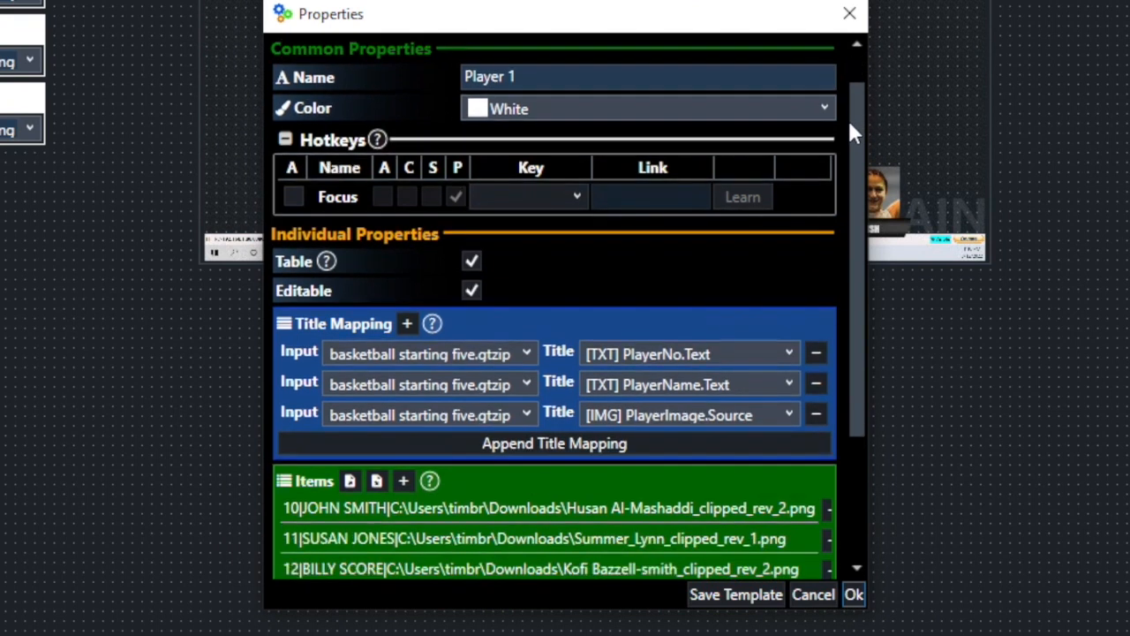
{"action": "scroll", "scroll_direction": "down", "scroll_amount": 3}
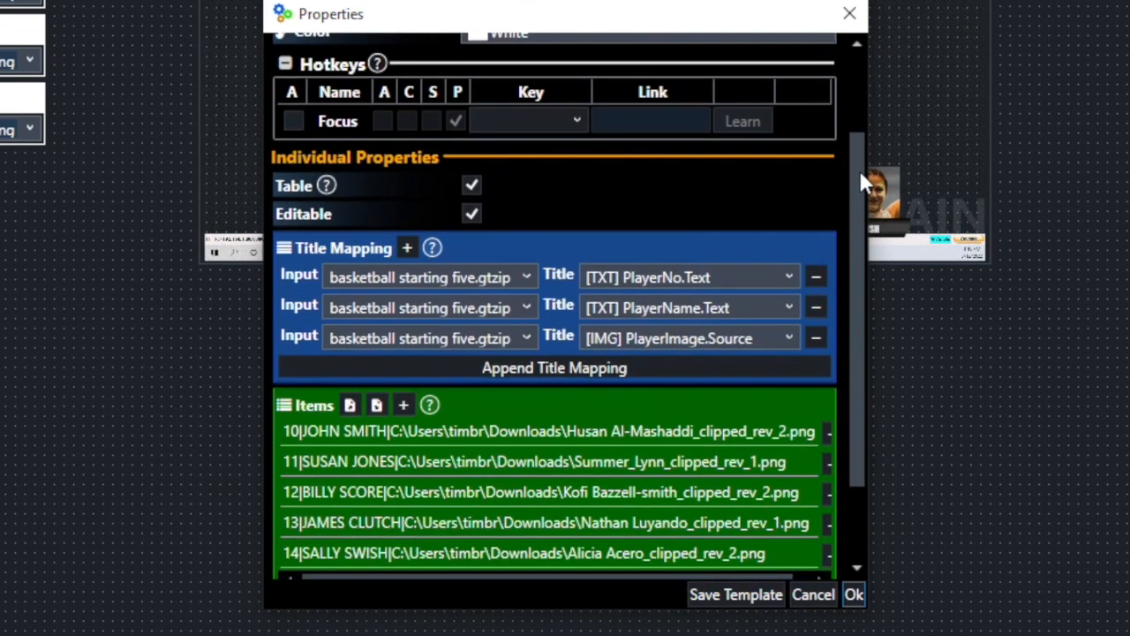
{"action": "scroll", "scroll_direction": "up", "scroll_amount": 3}
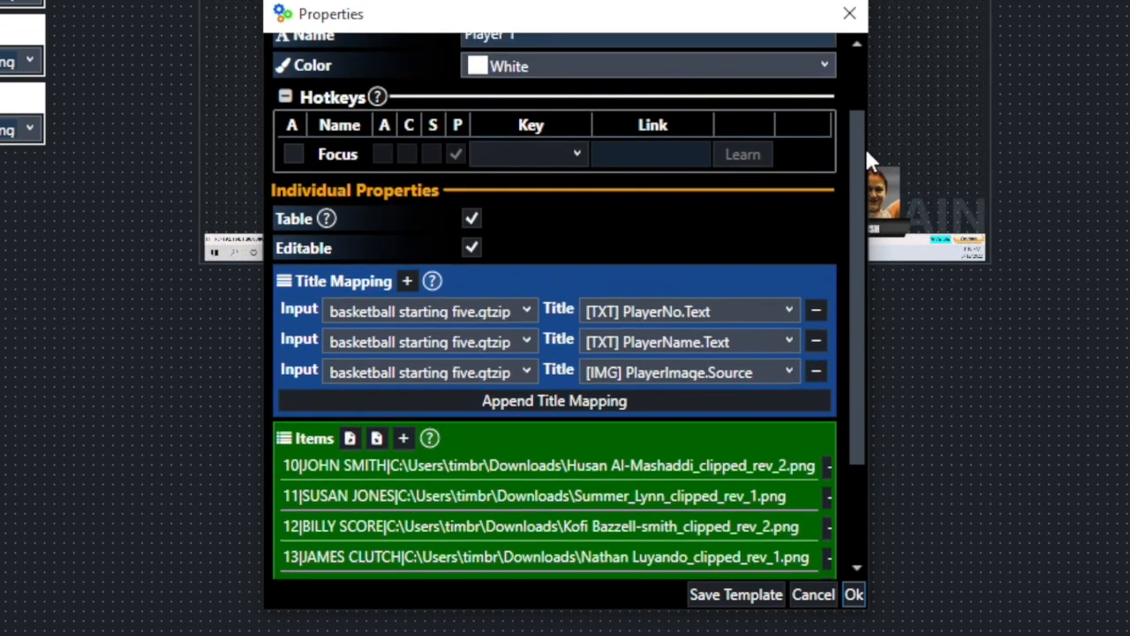
{"action": "mouse_move", "coordinate": [450, 234]}
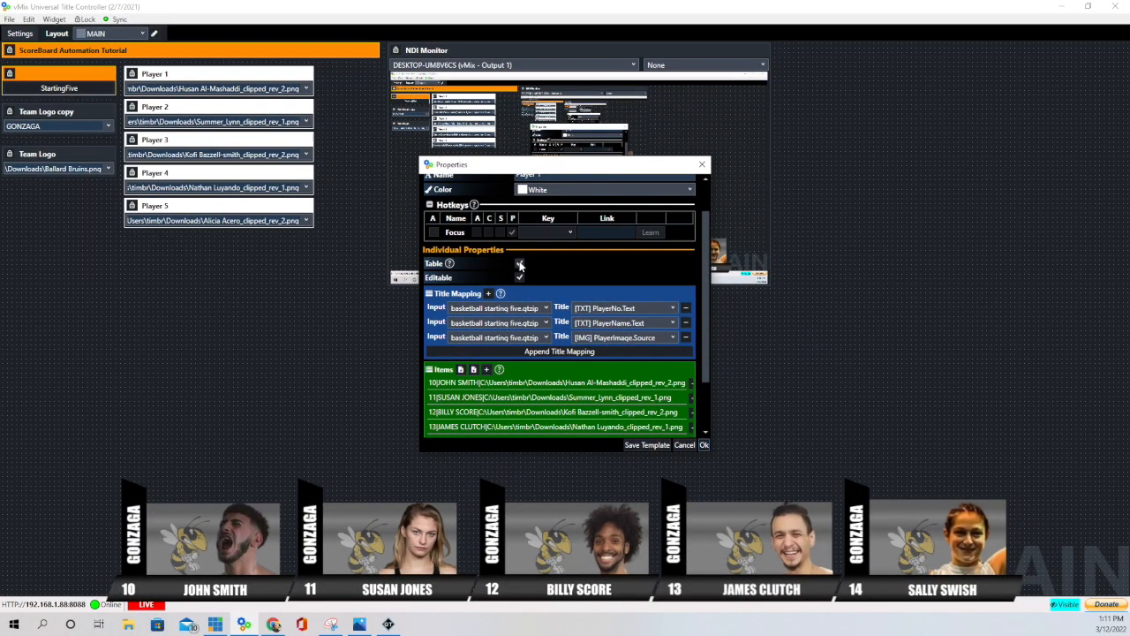
{"action": "left_click", "coordinate": [519, 264]}
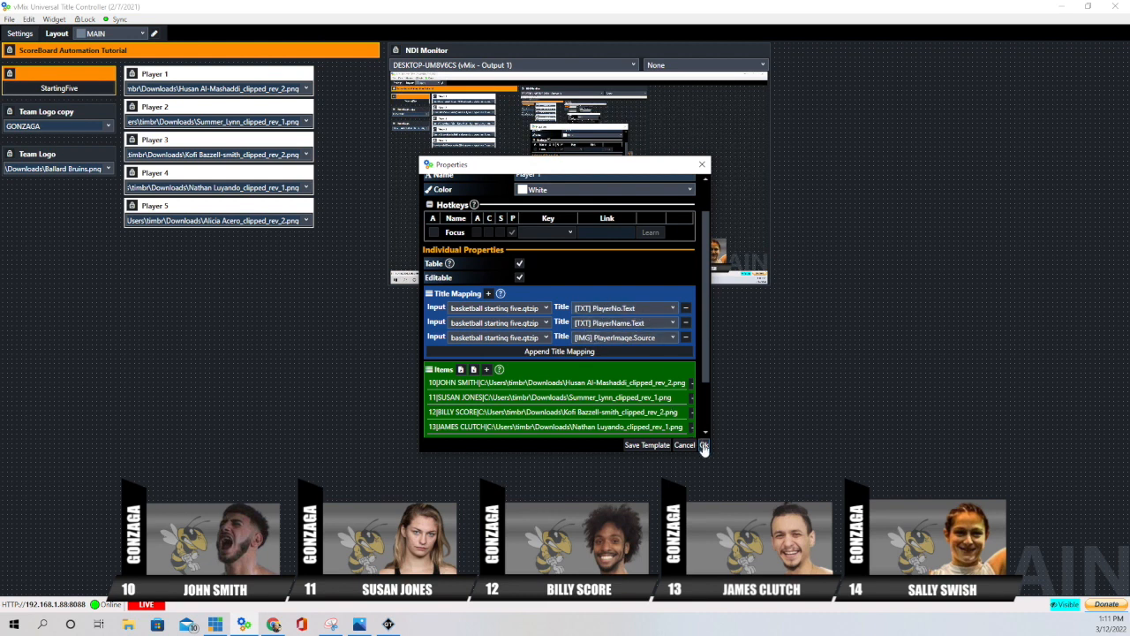
{"action": "left_click", "coordinate": [703, 445]}
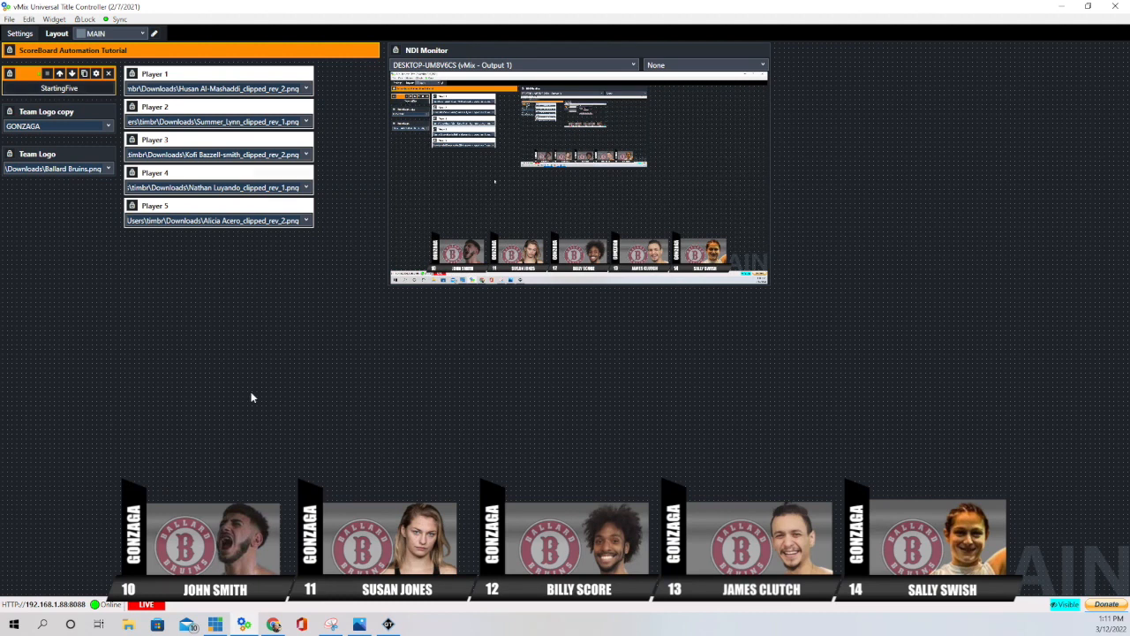
{"action": "mouse_move", "coordinate": [139, 382]}
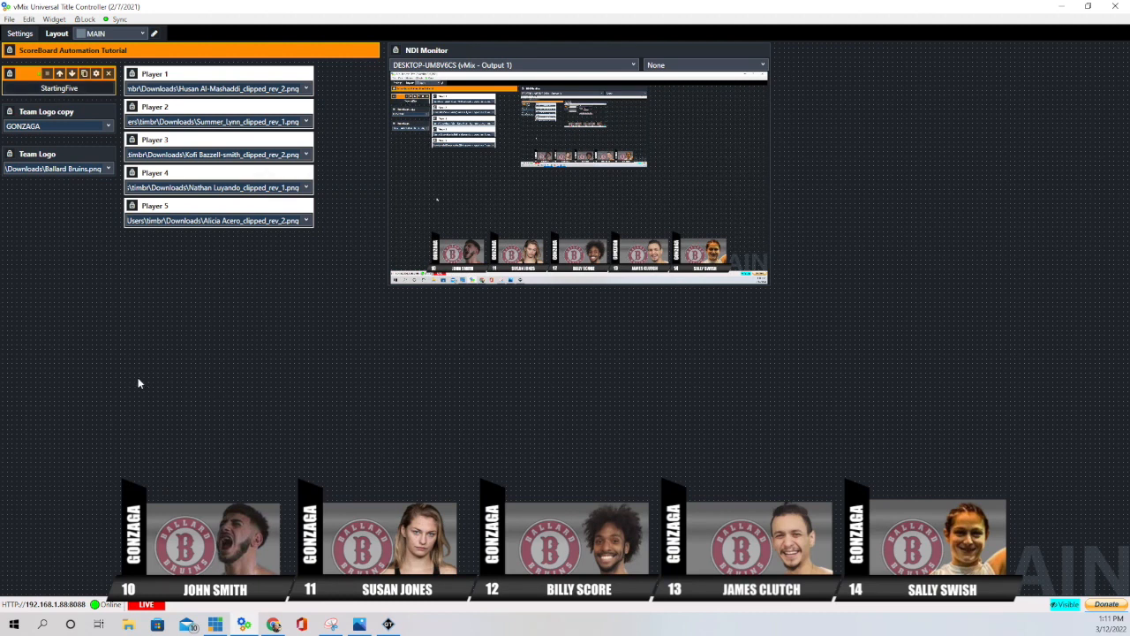